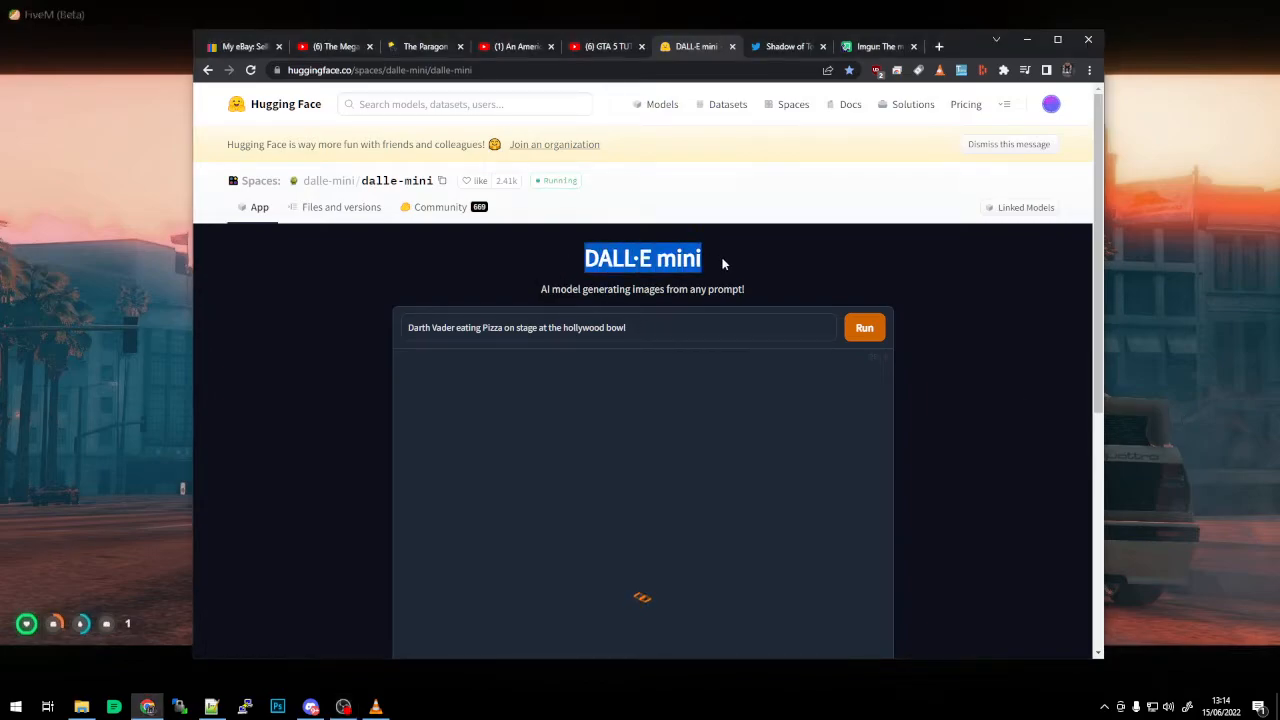
pyautogui.moveTo(535, 268)
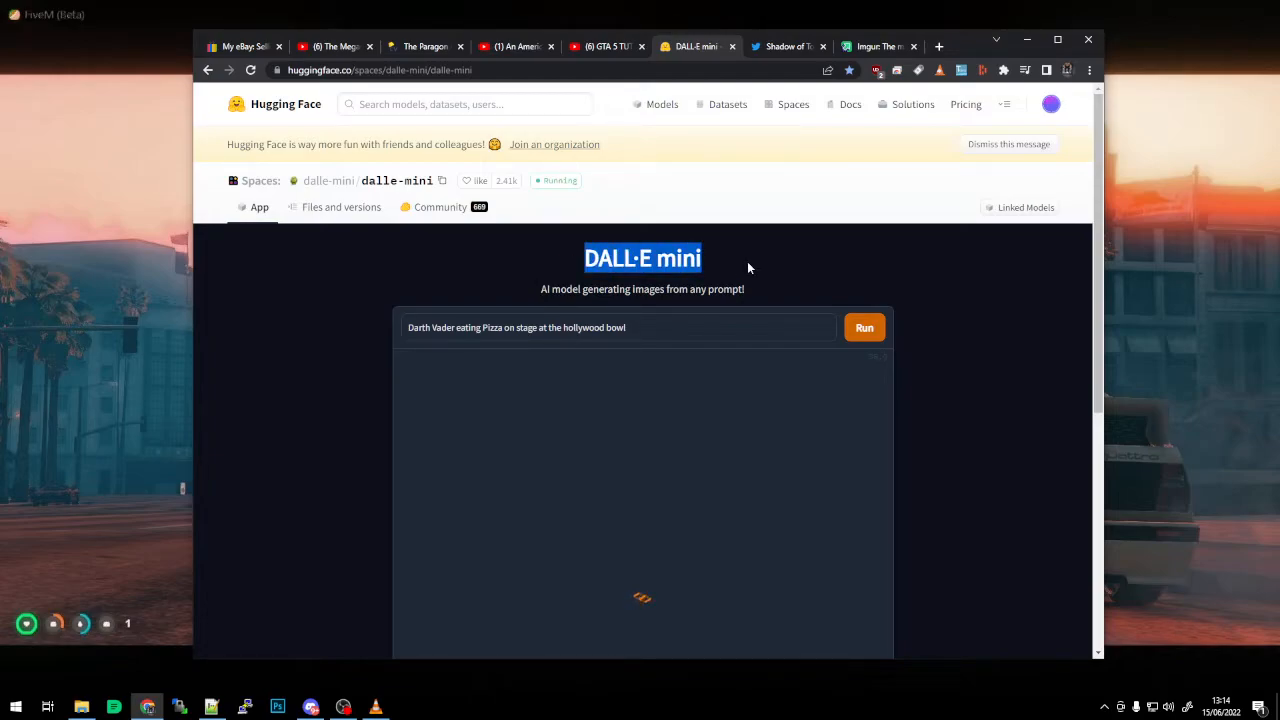
pyautogui.moveTo(698, 321)
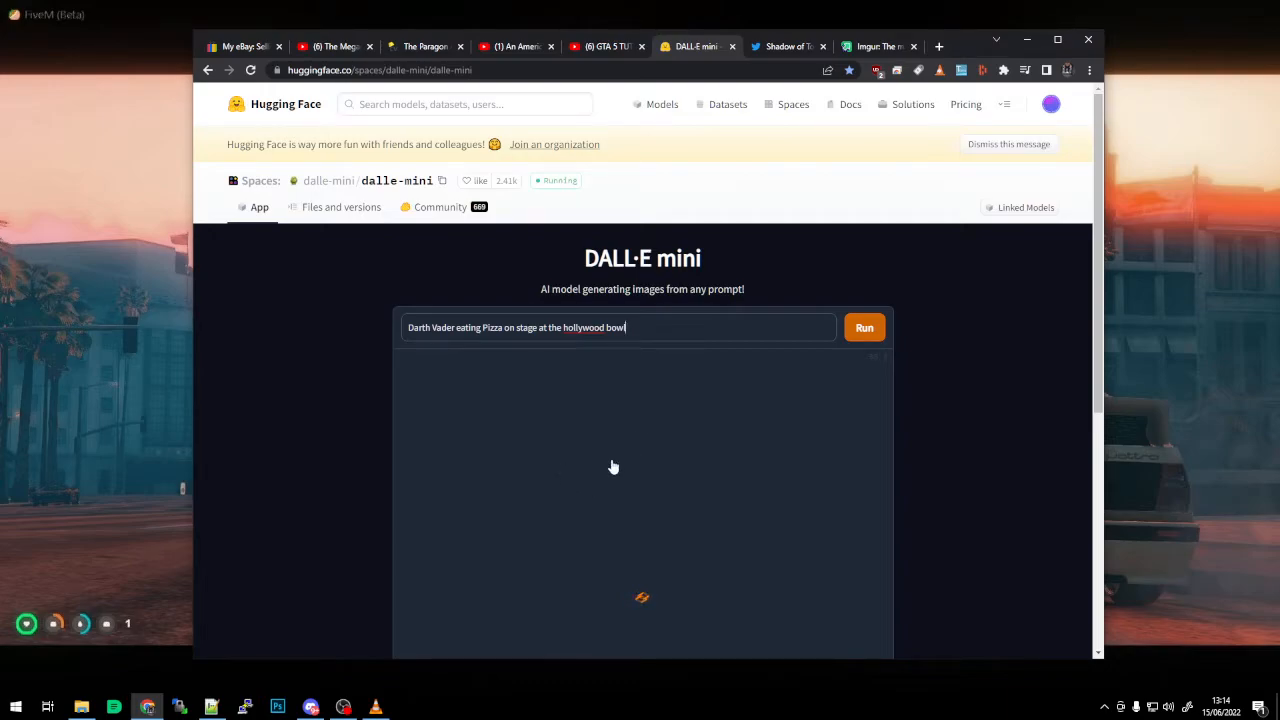
# Step: Let the Darth Vader pizza prompt generate, scroll down, and switch to the Imgur tab
pyautogui.scroll(-3)
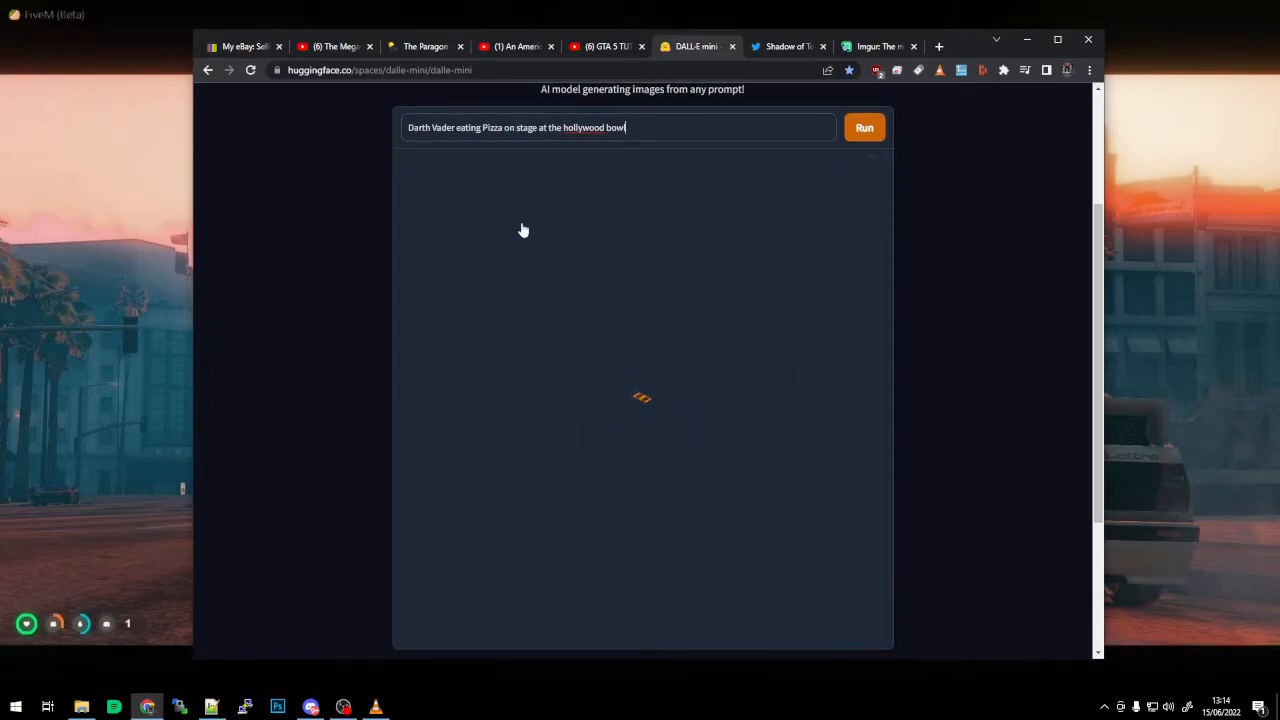
pyautogui.moveTo(928, 229)
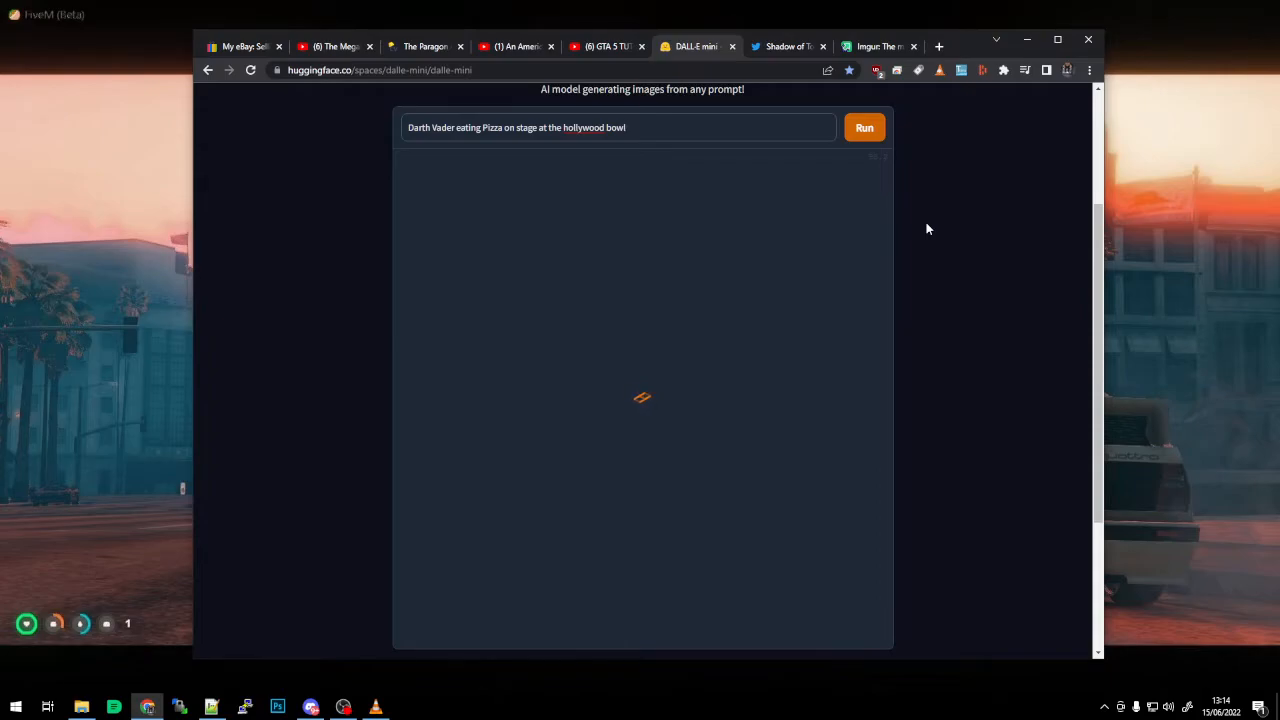
pyautogui.moveTo(585, 303)
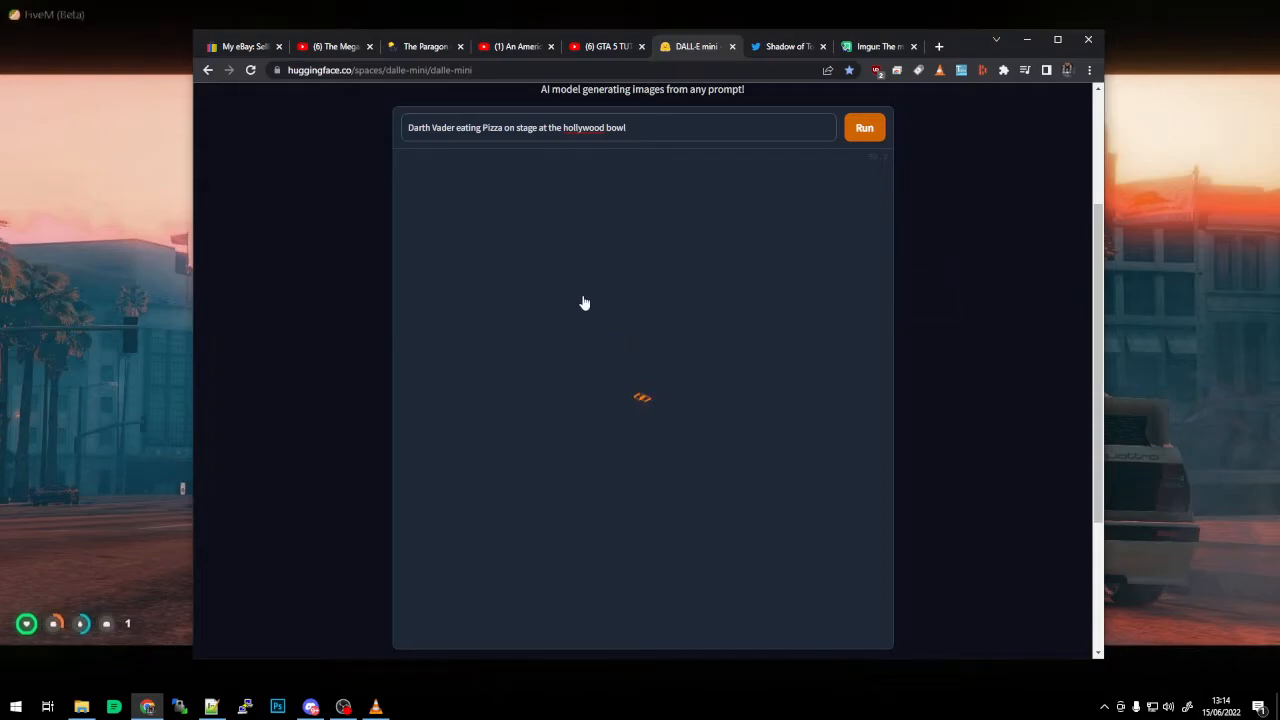
pyautogui.click(881, 46)
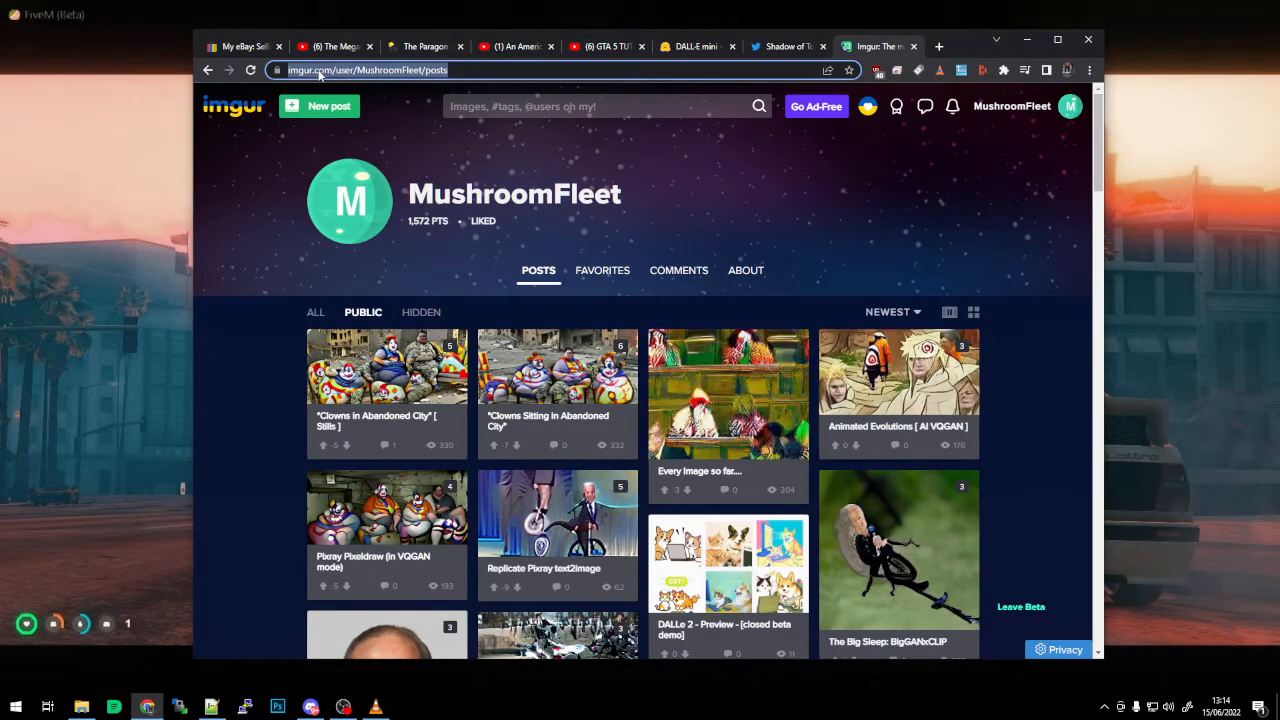
# Step: Scroll down the Imgur profile posts and open the 'Skyline on Mars' post
pyautogui.scroll(-3)
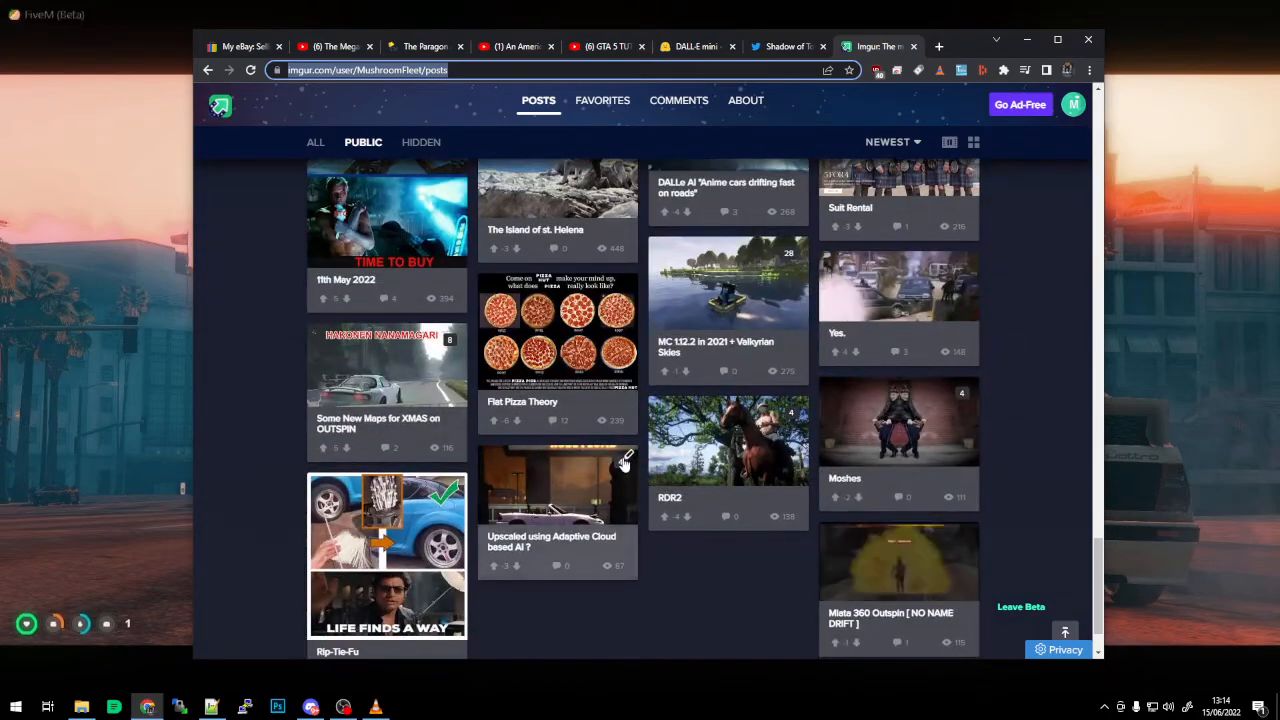
pyautogui.scroll(-3)
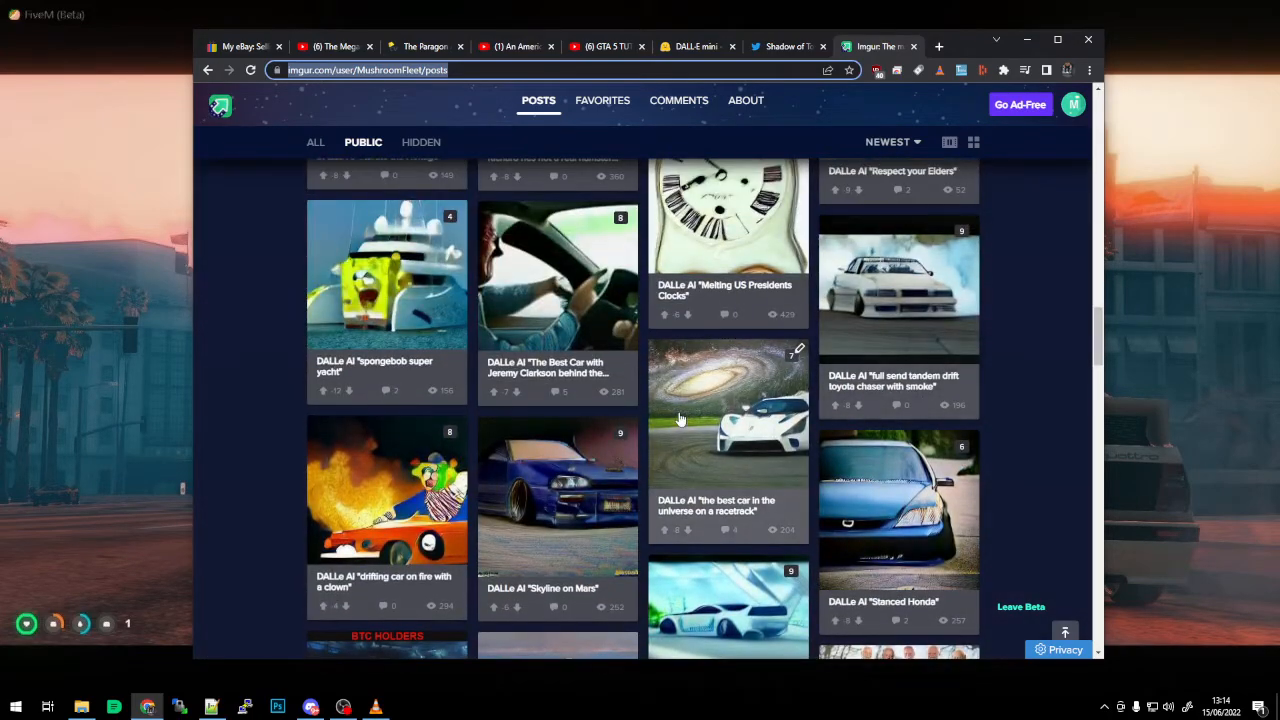
pyautogui.scroll(-3)
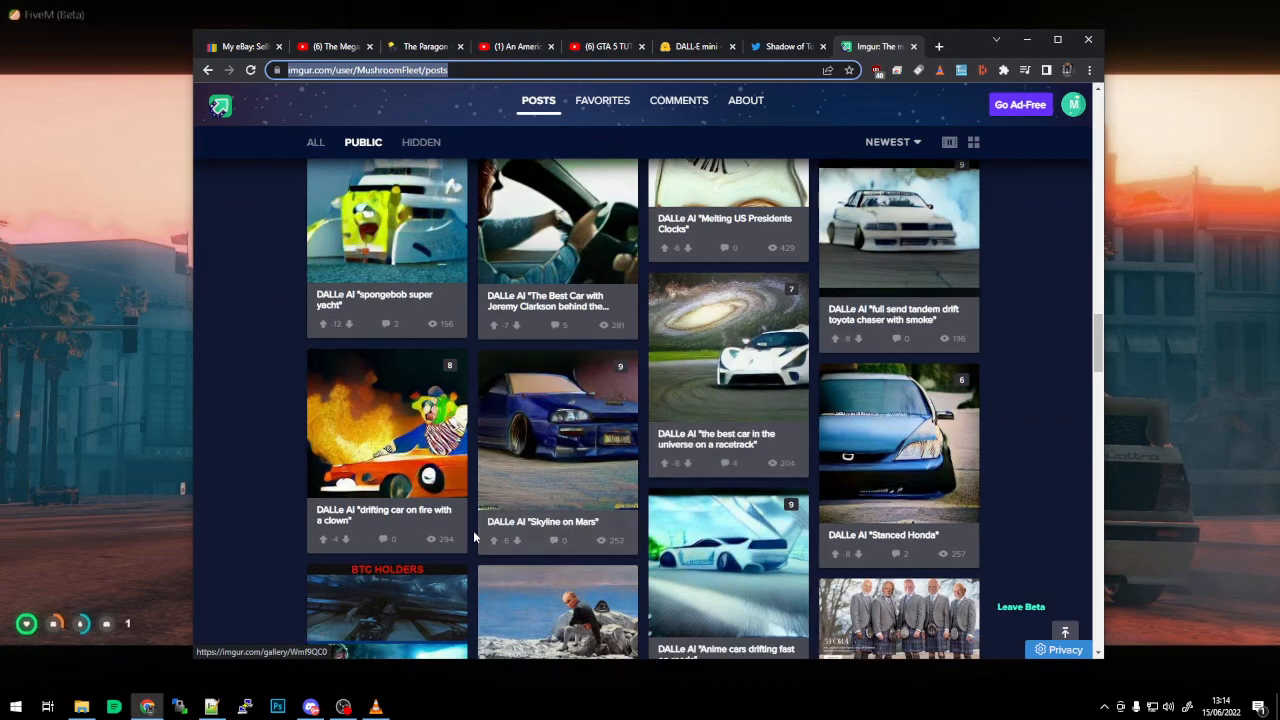
pyautogui.scroll(-3)
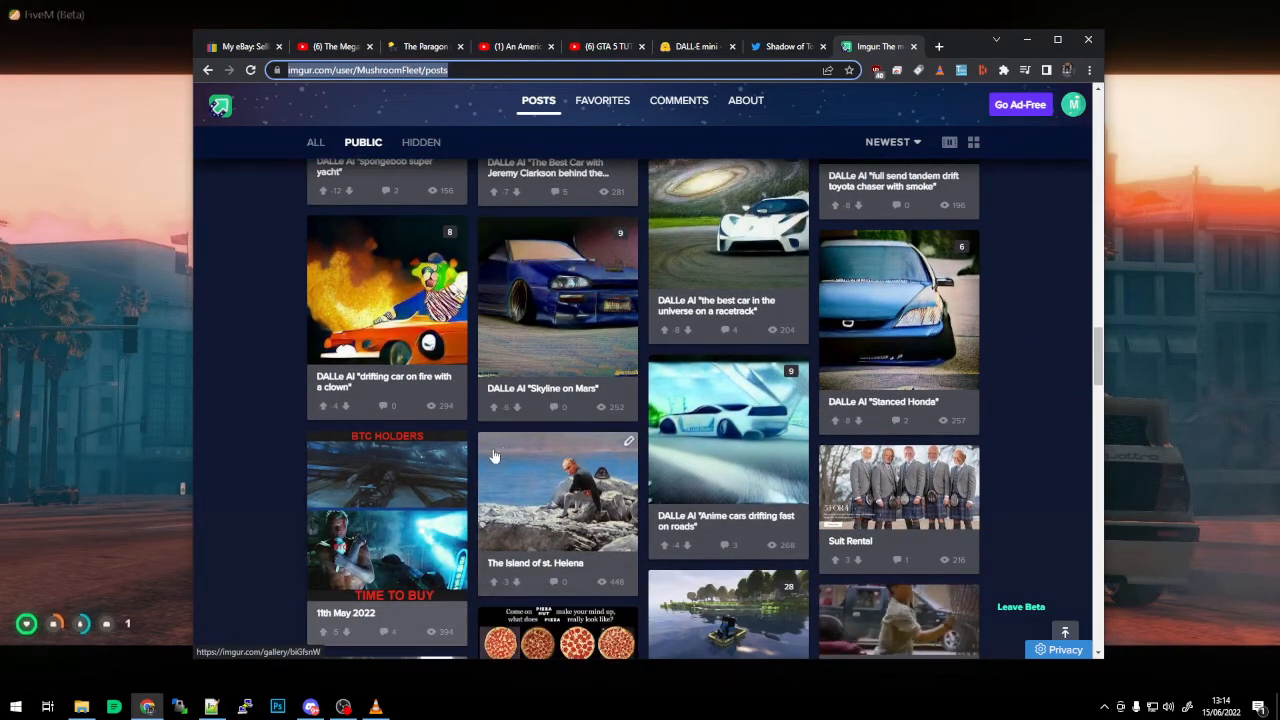
pyautogui.moveTo(310, 333)
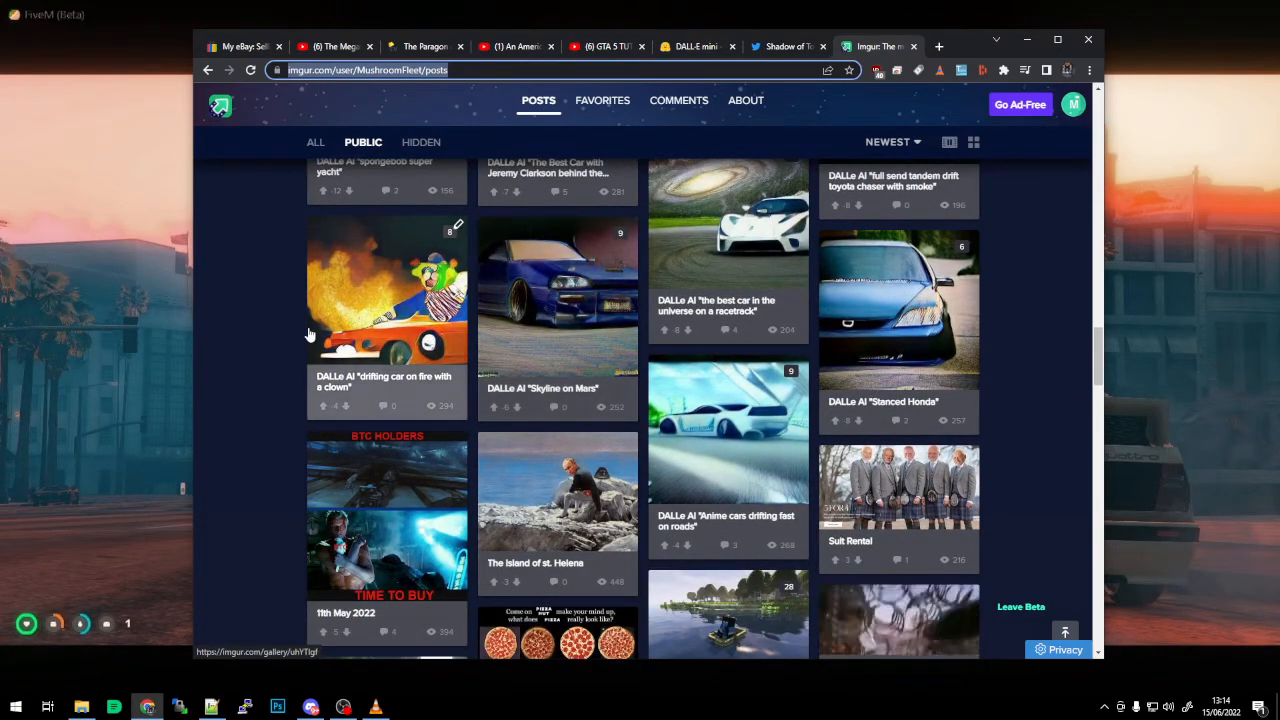
pyautogui.click(557, 295)
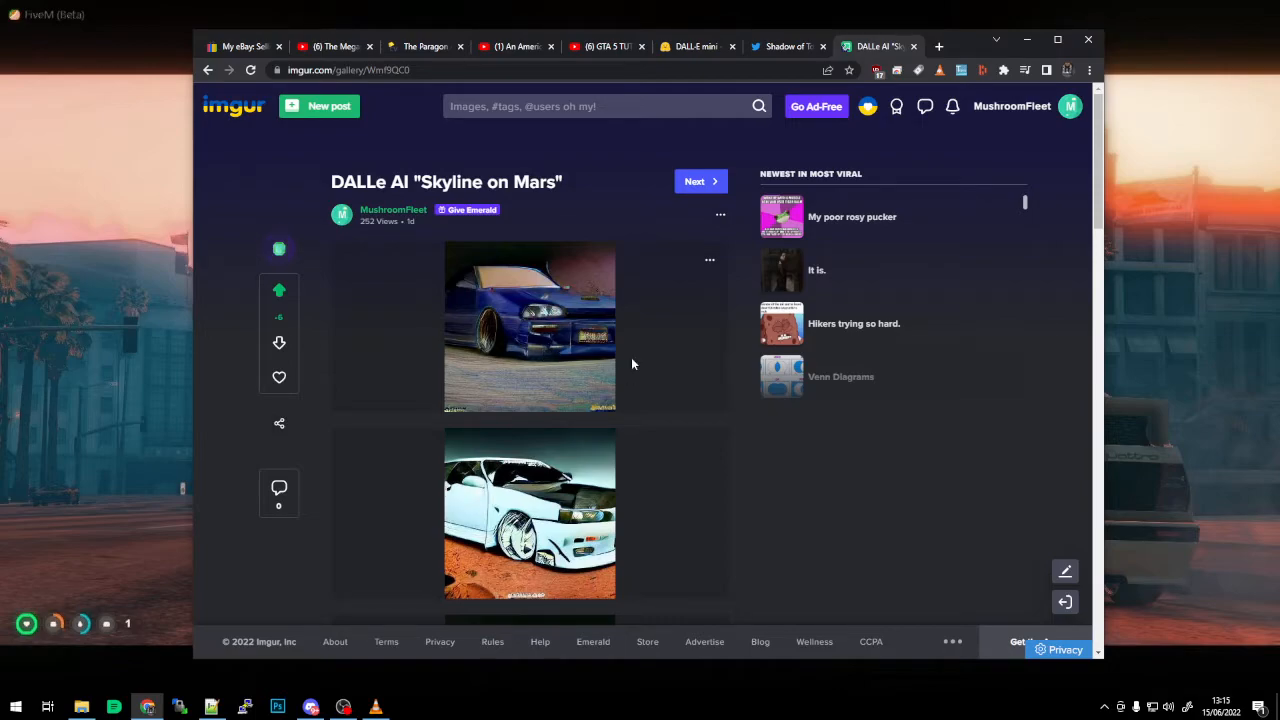
# Step: Scroll through the Skyline on Mars post's generated car images
pyautogui.scroll(-3)
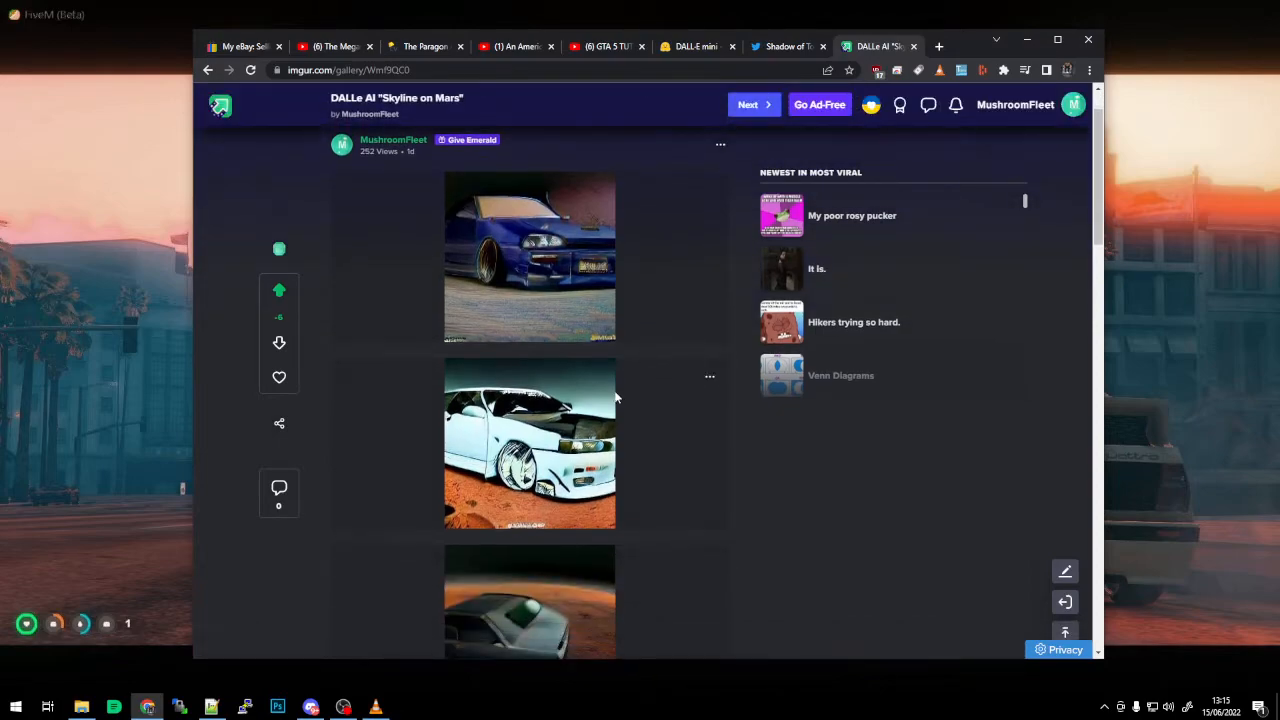
pyautogui.scroll(-3)
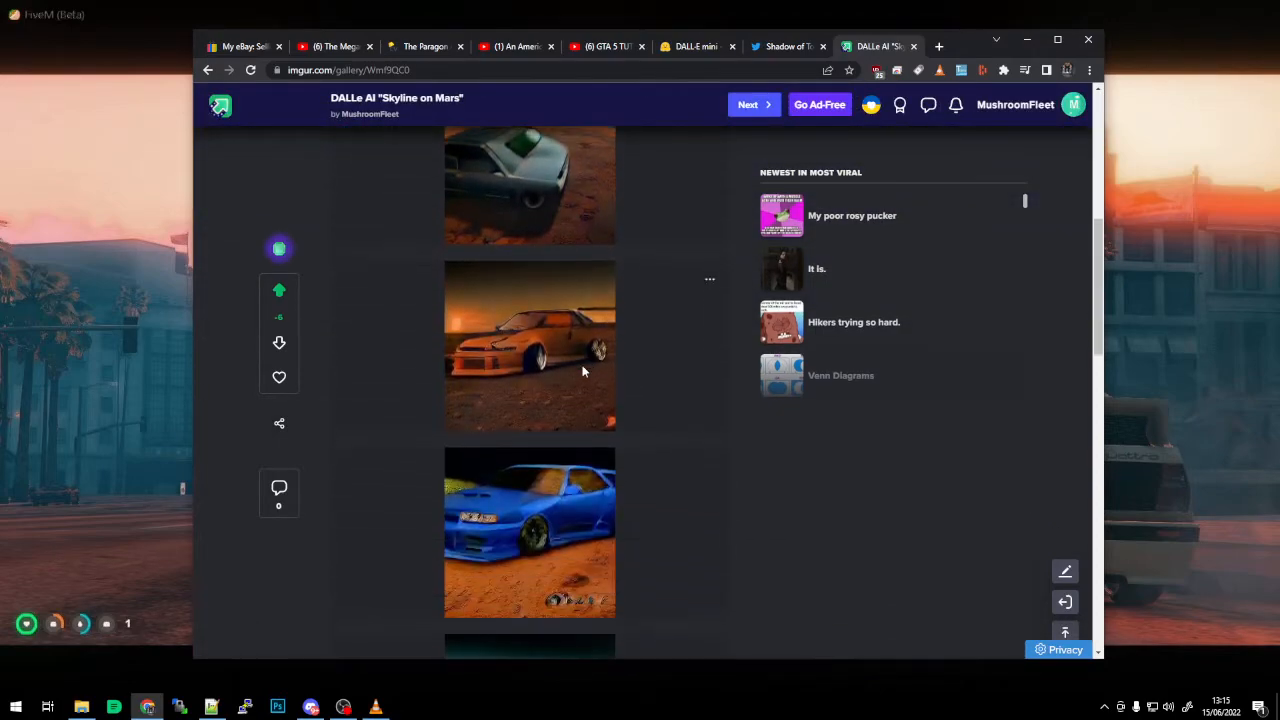
pyautogui.scroll(-3)
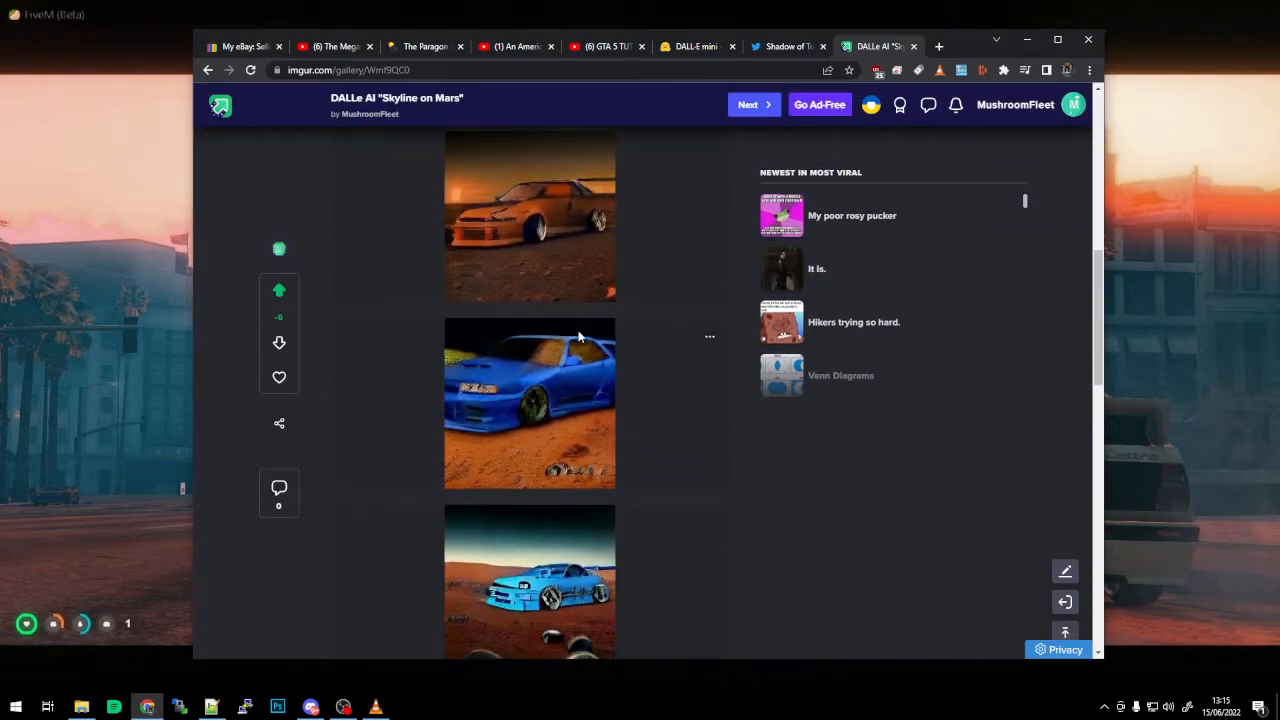
pyautogui.scroll(-3)
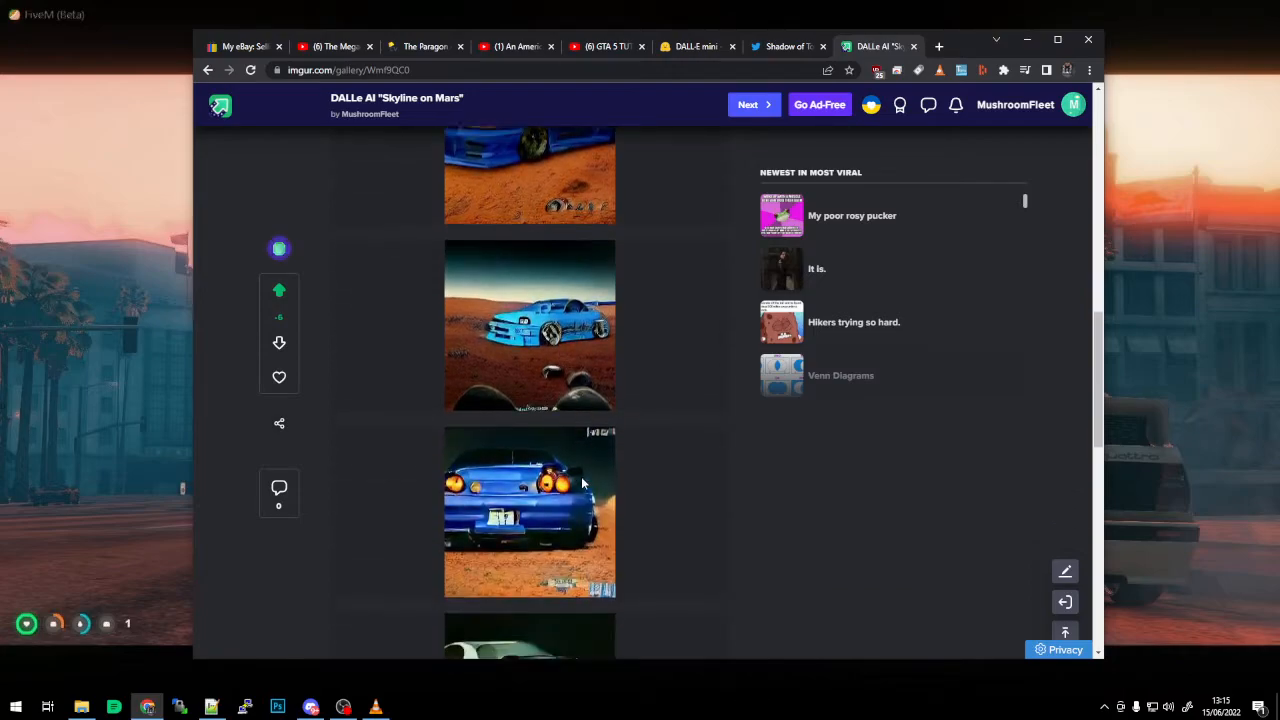
pyautogui.scroll(-3)
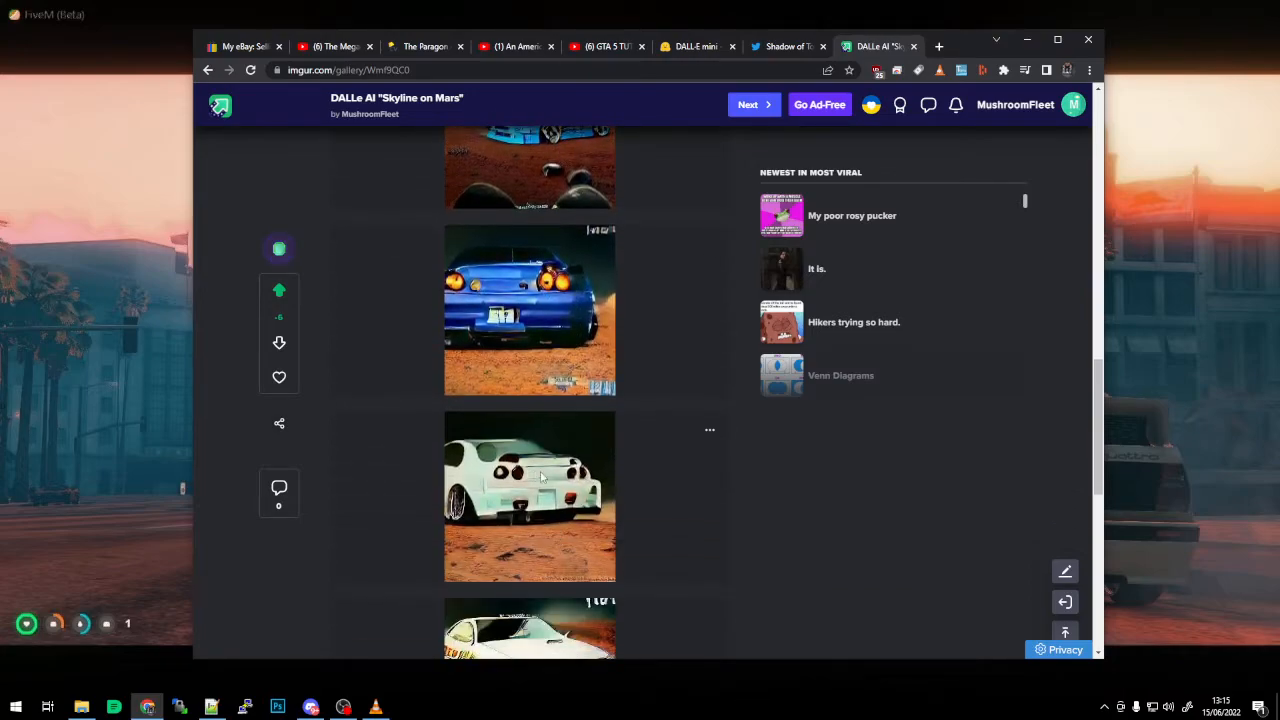
pyautogui.scroll(-3)
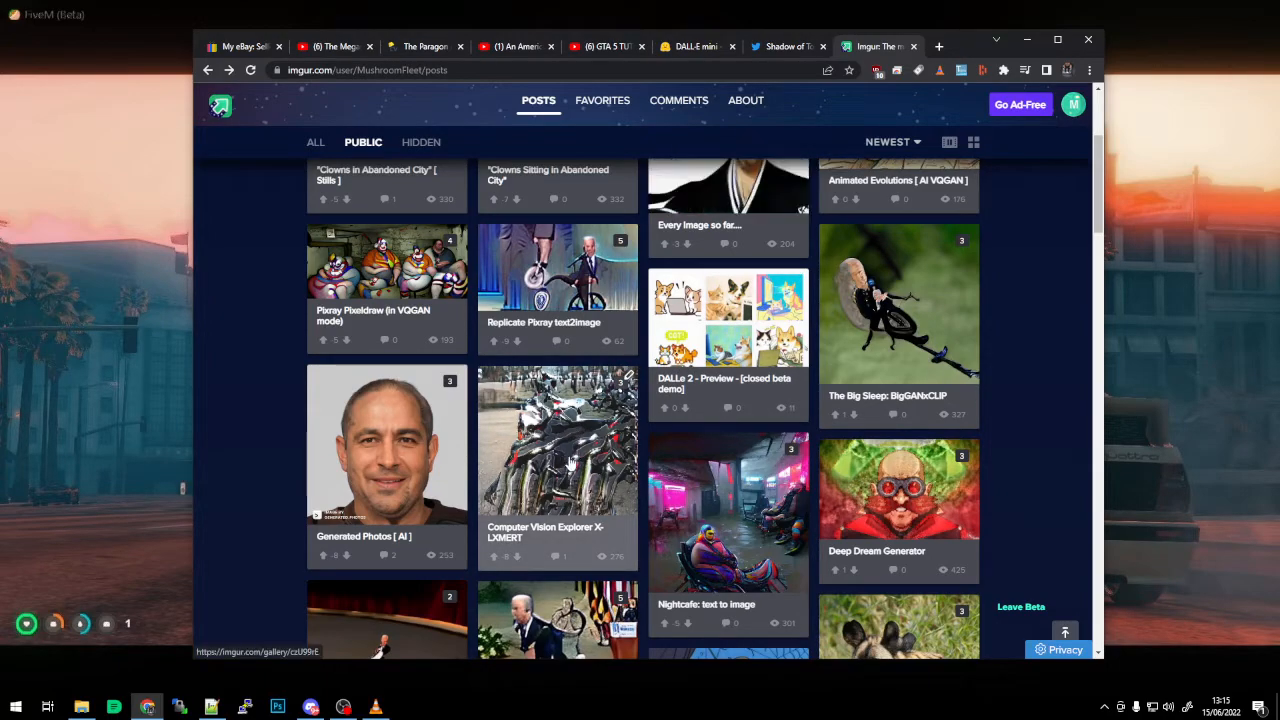
# Step: Scroll down through the profile's grid of AI-generated image posts
pyautogui.scroll(-3)
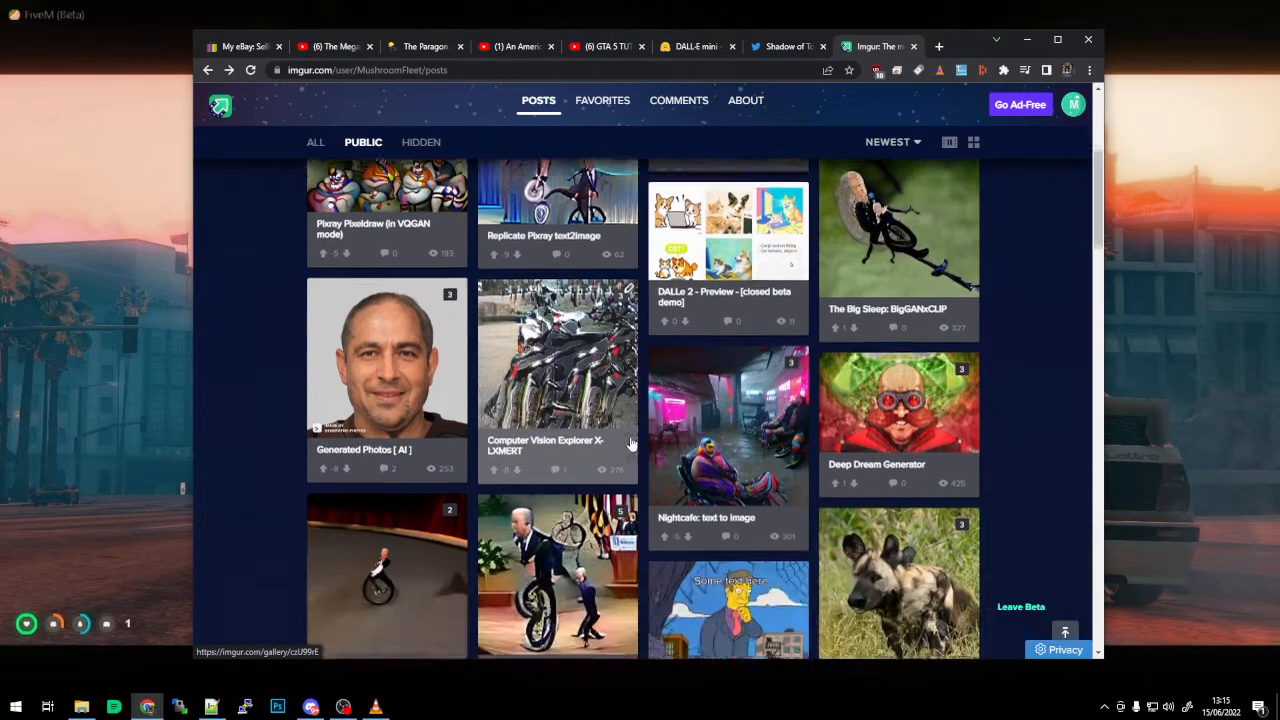
pyautogui.scroll(-3)
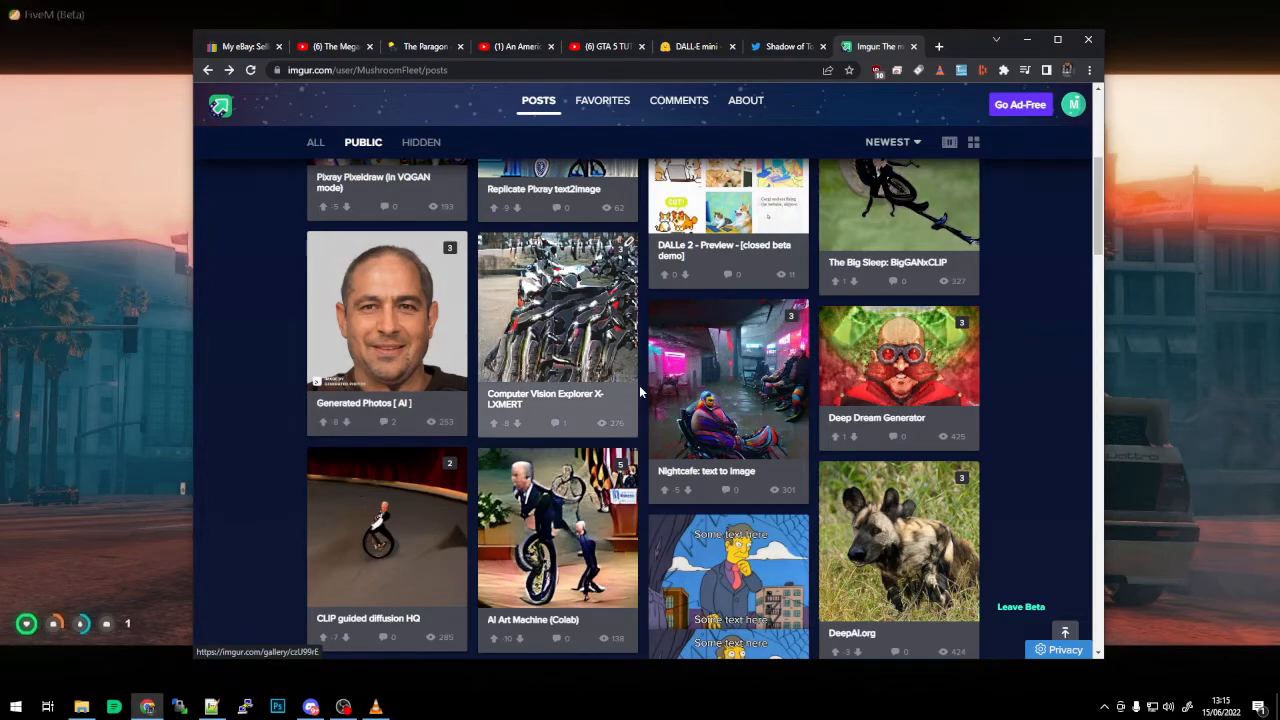
pyautogui.scroll(-3)
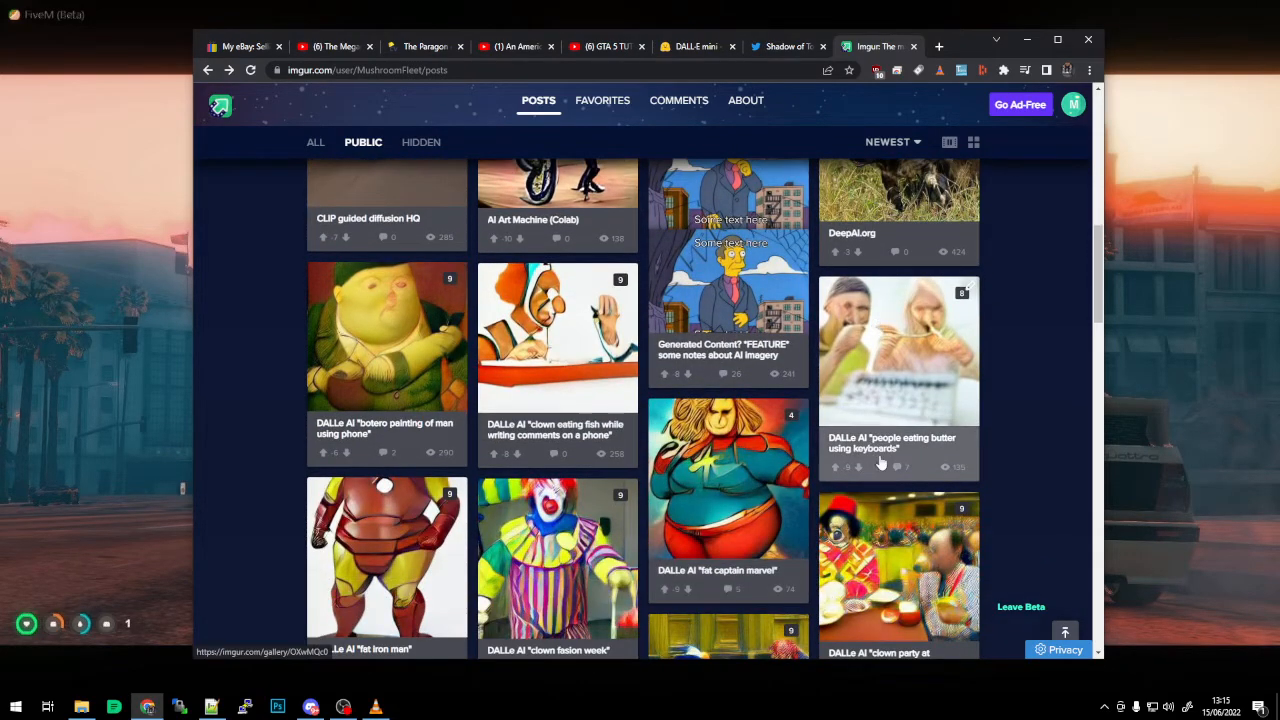
pyautogui.scroll(-3)
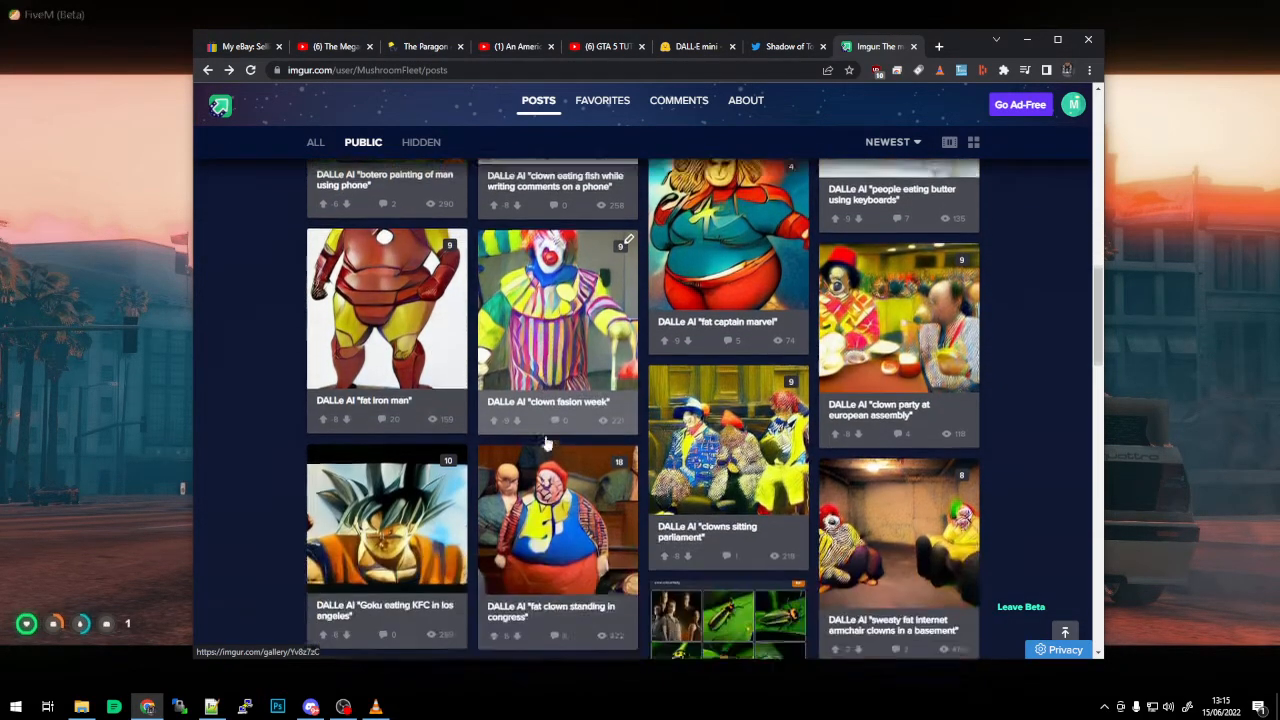
pyautogui.scroll(-3)
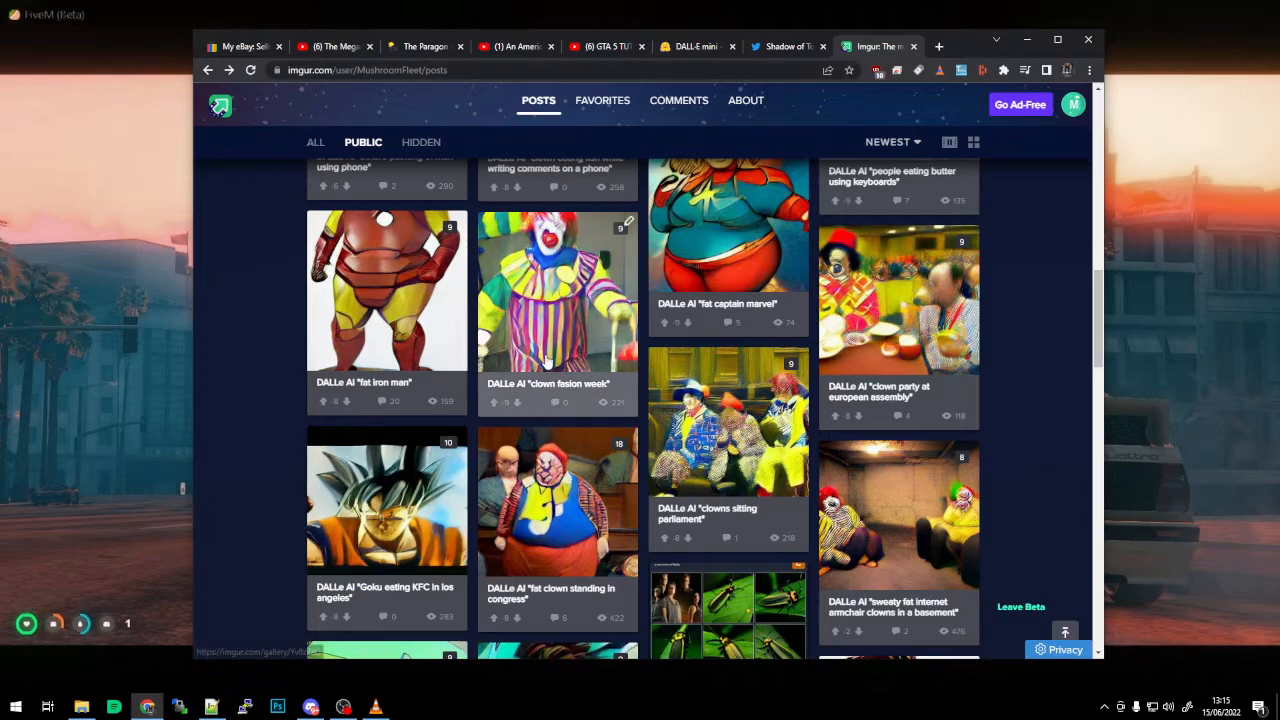
pyautogui.scroll(-3)
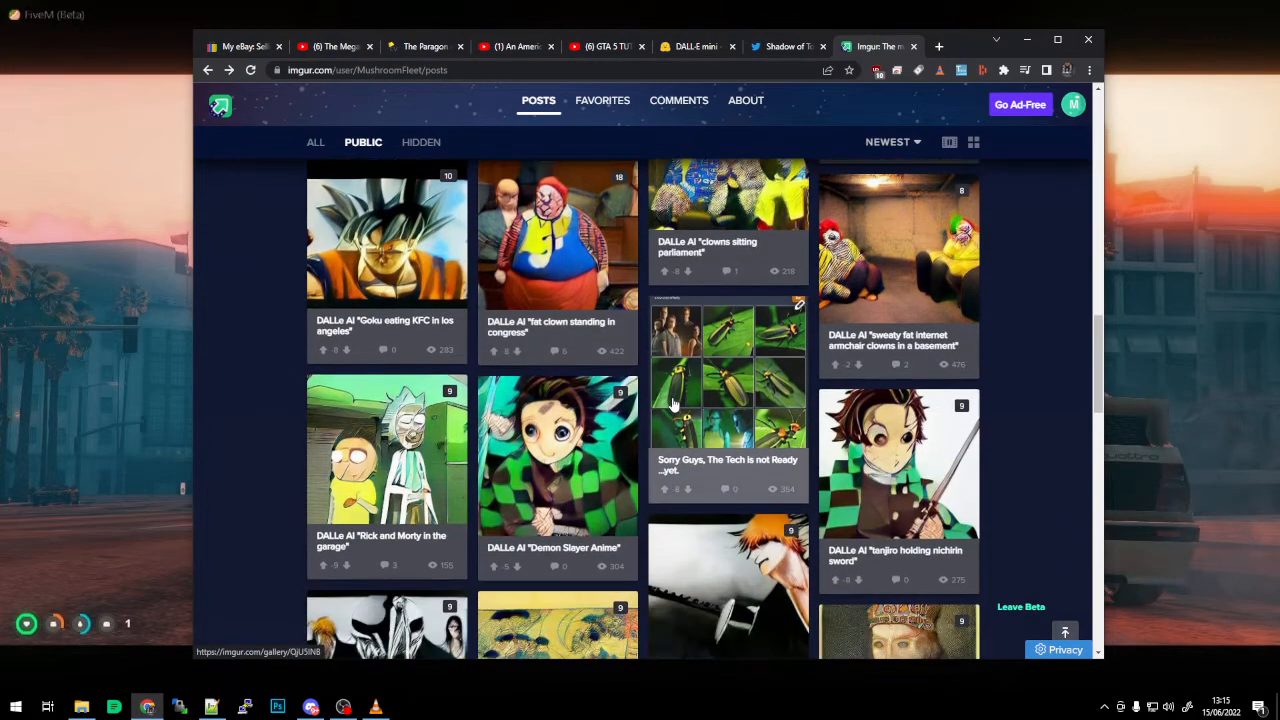
pyautogui.scroll(-3)
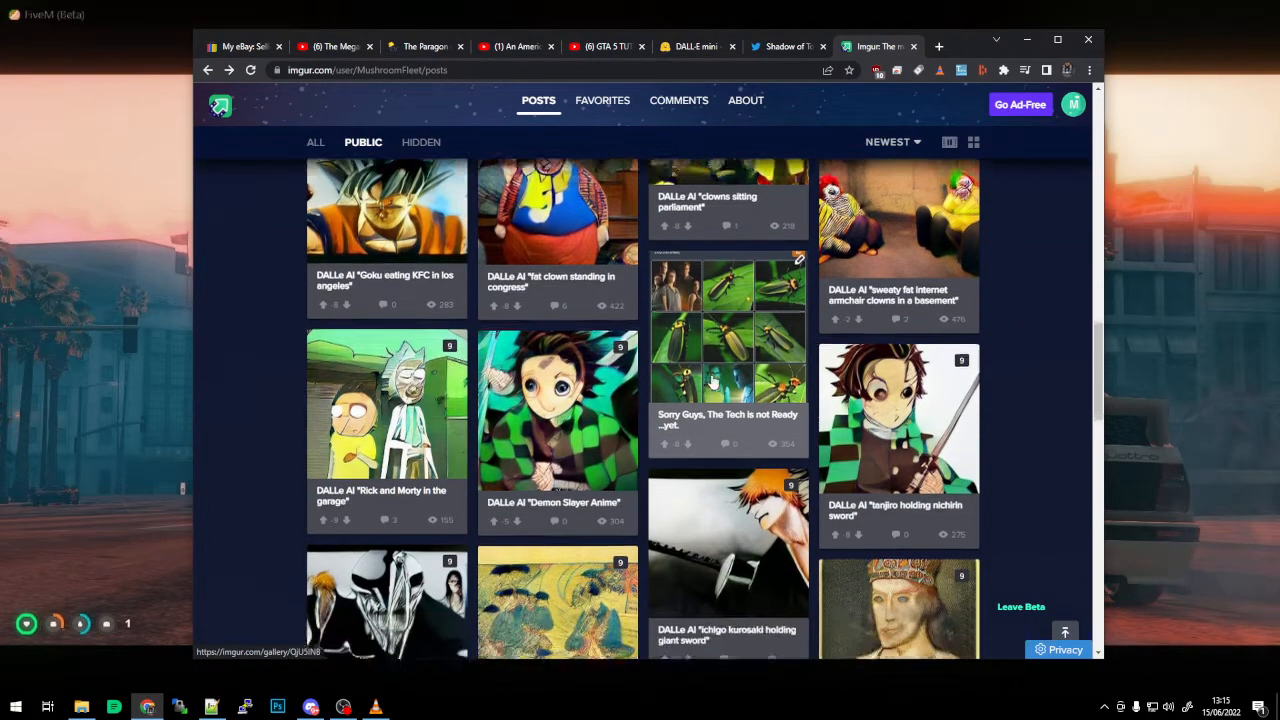
pyautogui.scroll(-3)
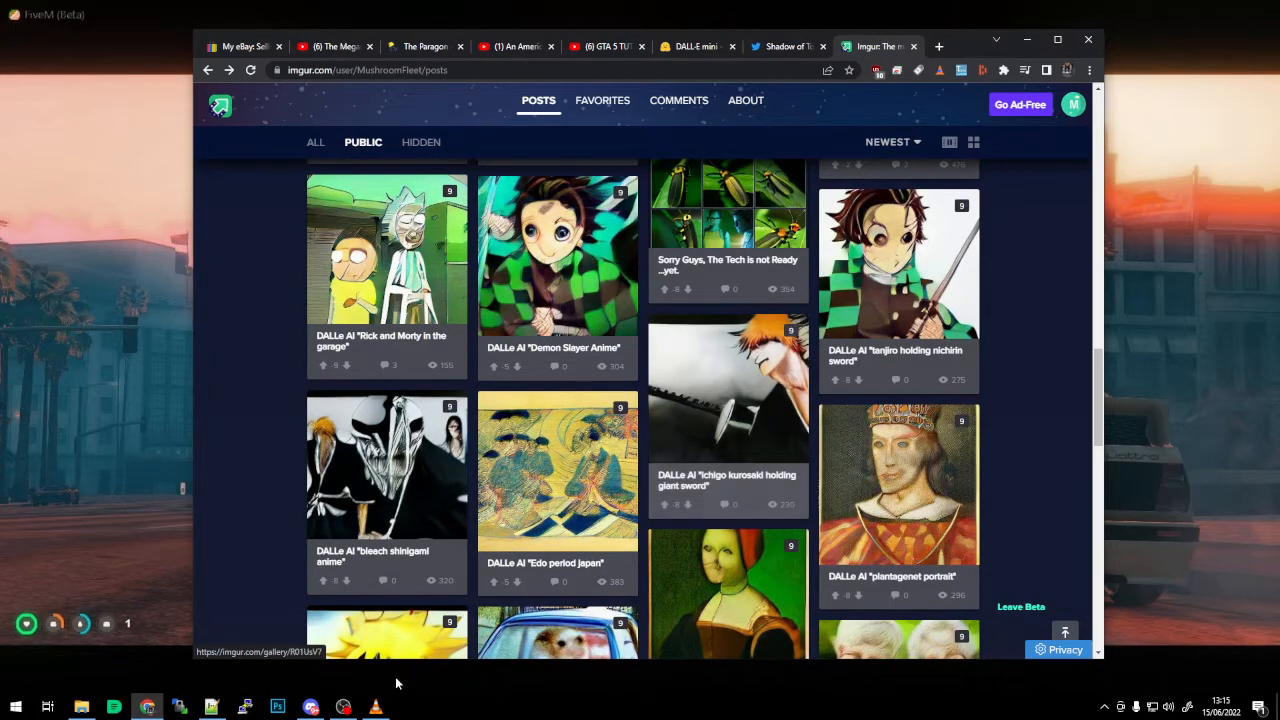
pyautogui.moveTo(360, 350)
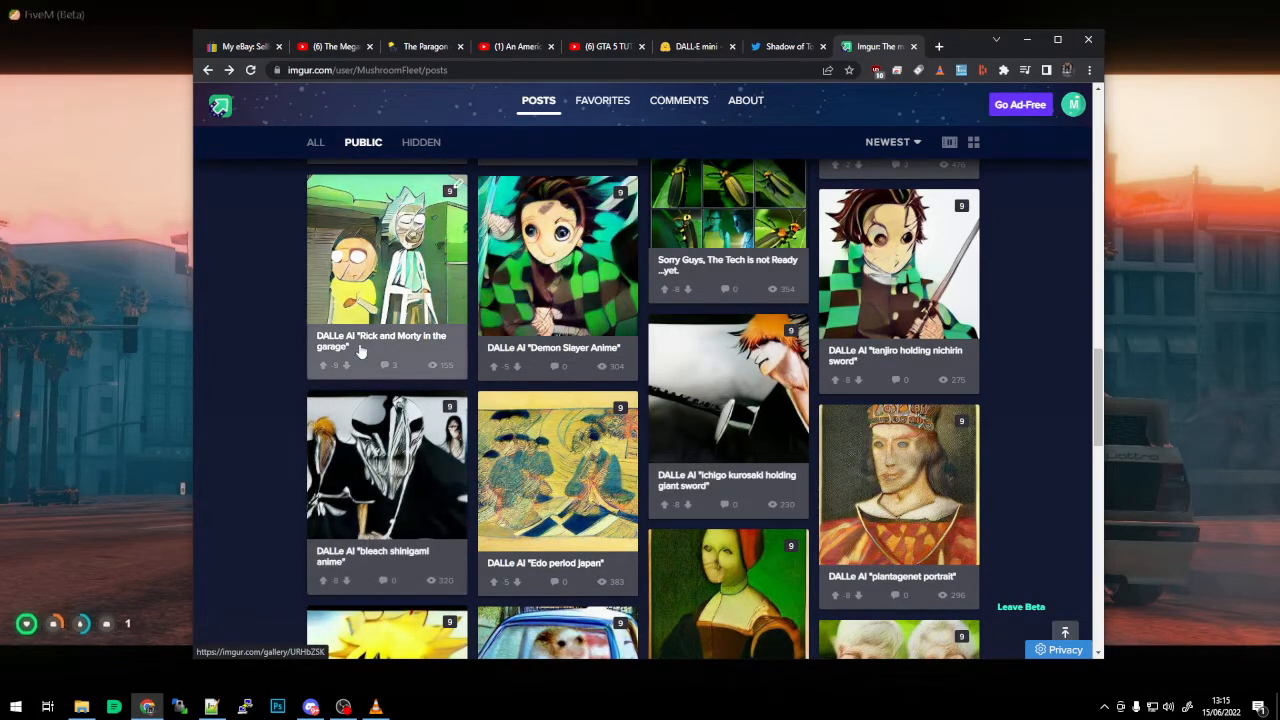
pyautogui.moveTo(443, 358)
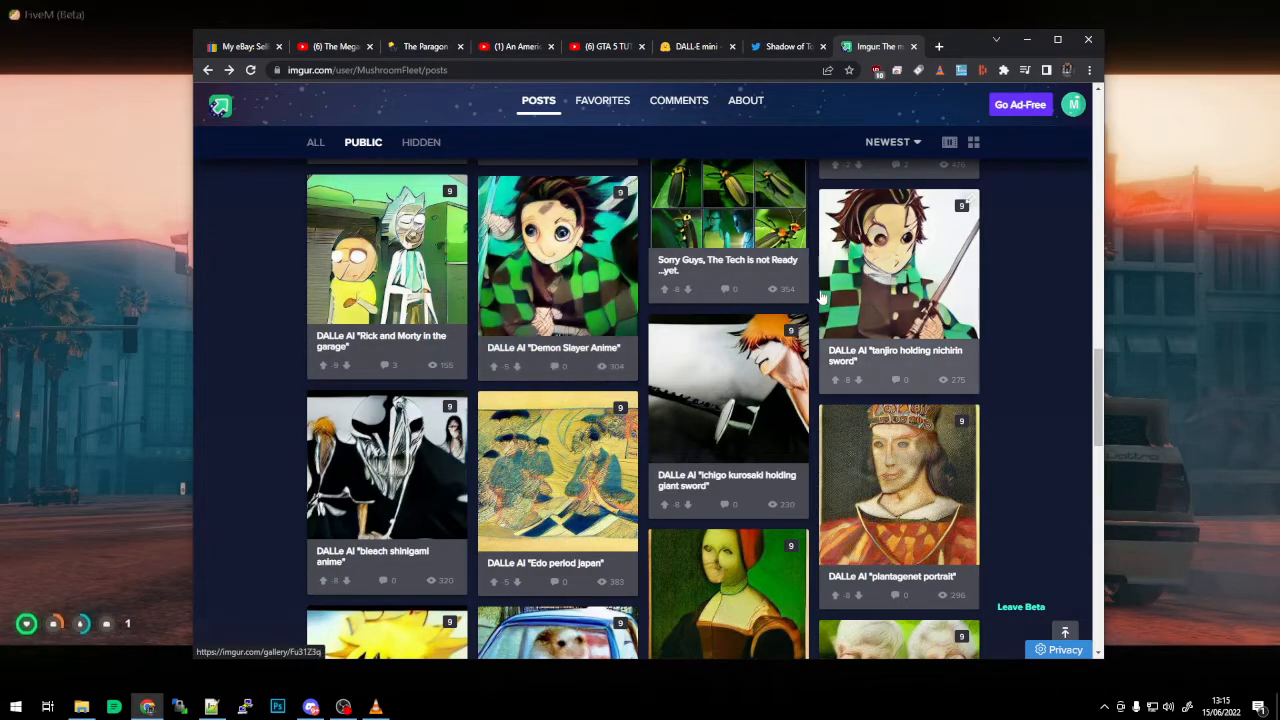
pyautogui.moveTo(733, 289)
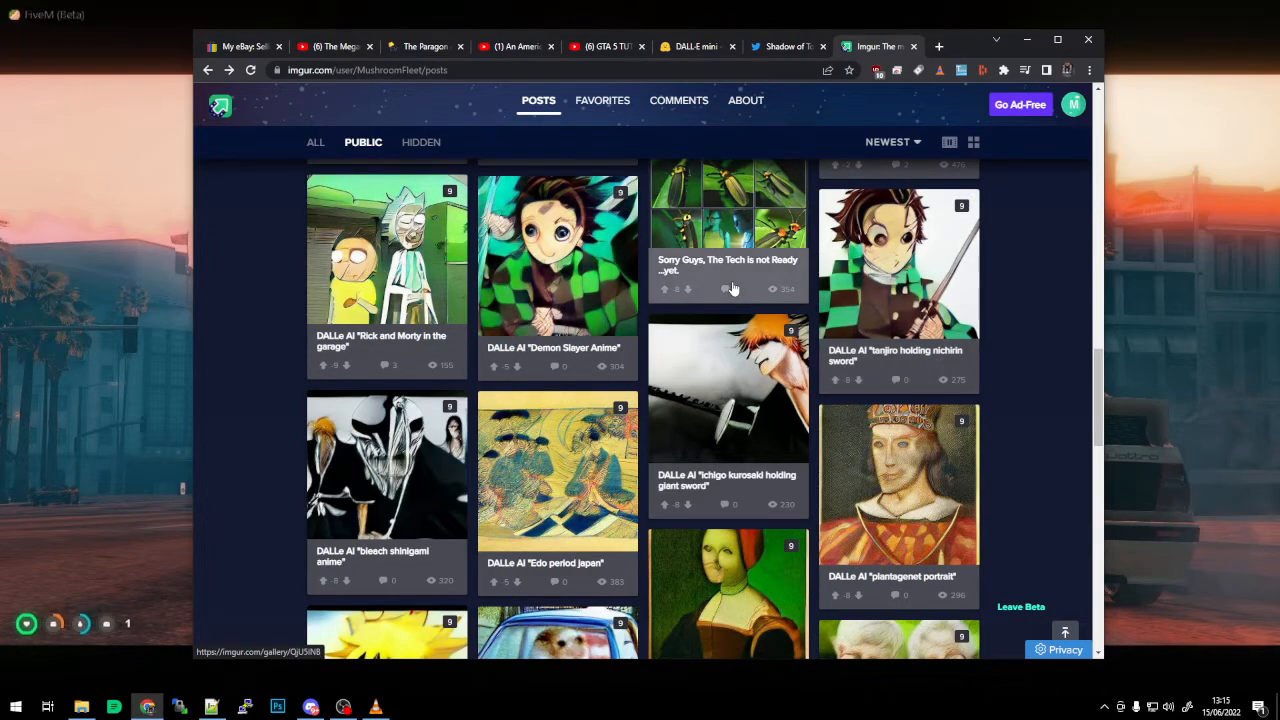
pyautogui.scroll(-3)
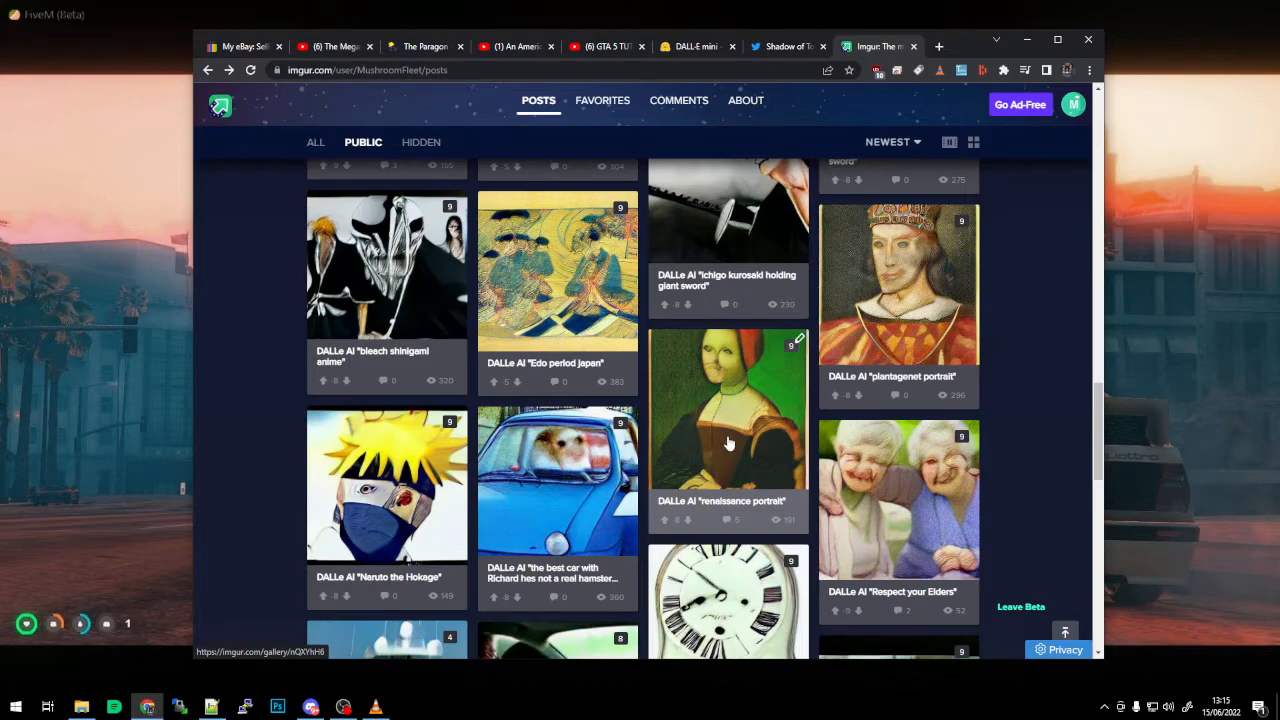
pyautogui.moveTo(428, 485)
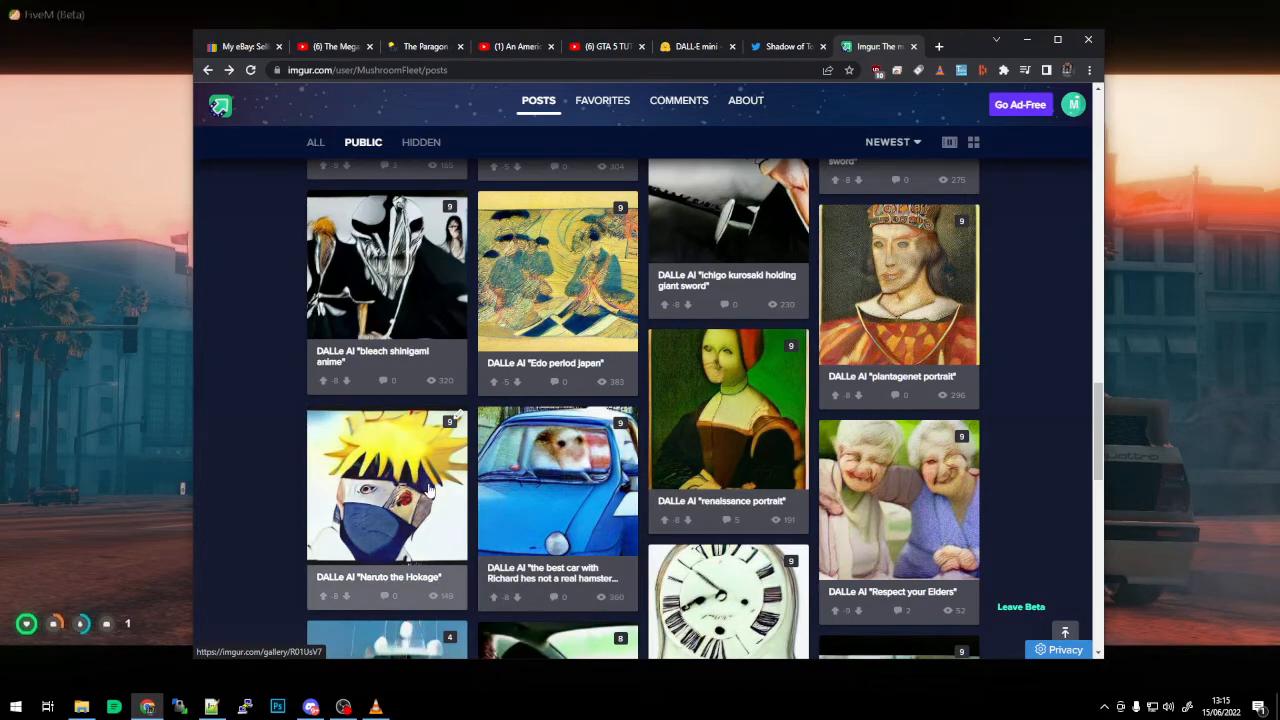
pyautogui.scroll(-3)
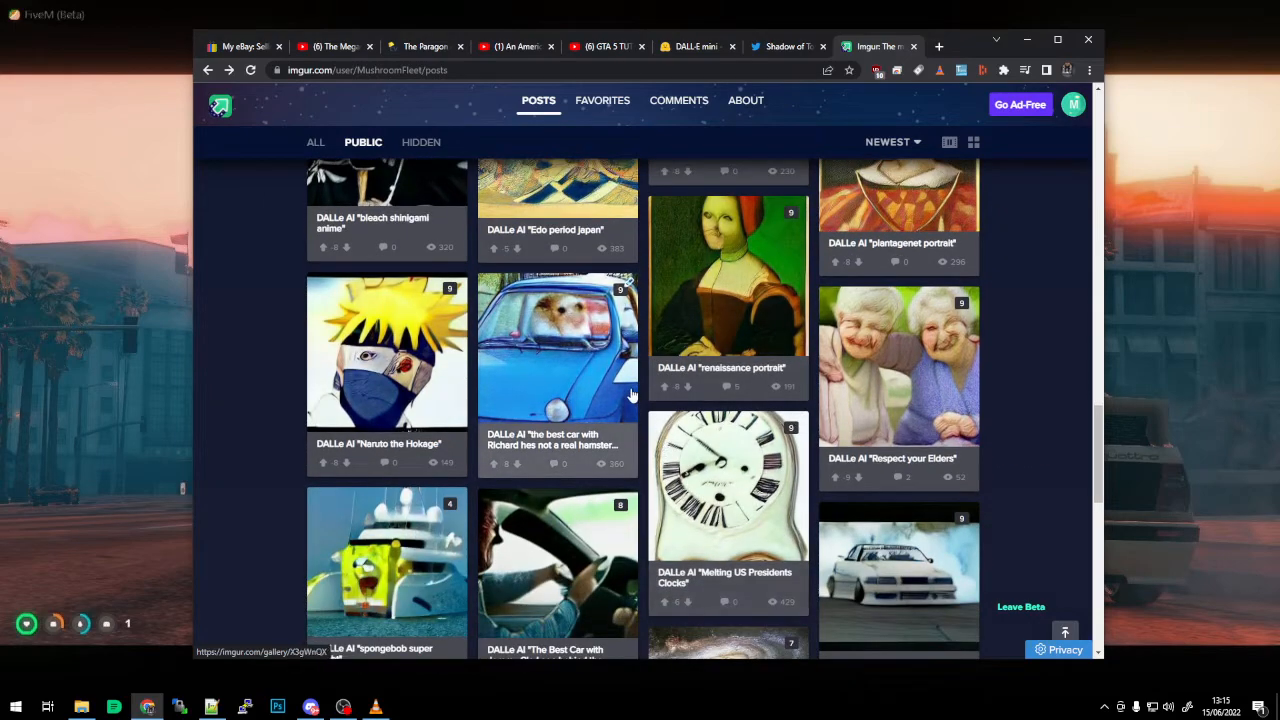
pyautogui.scroll(-3)
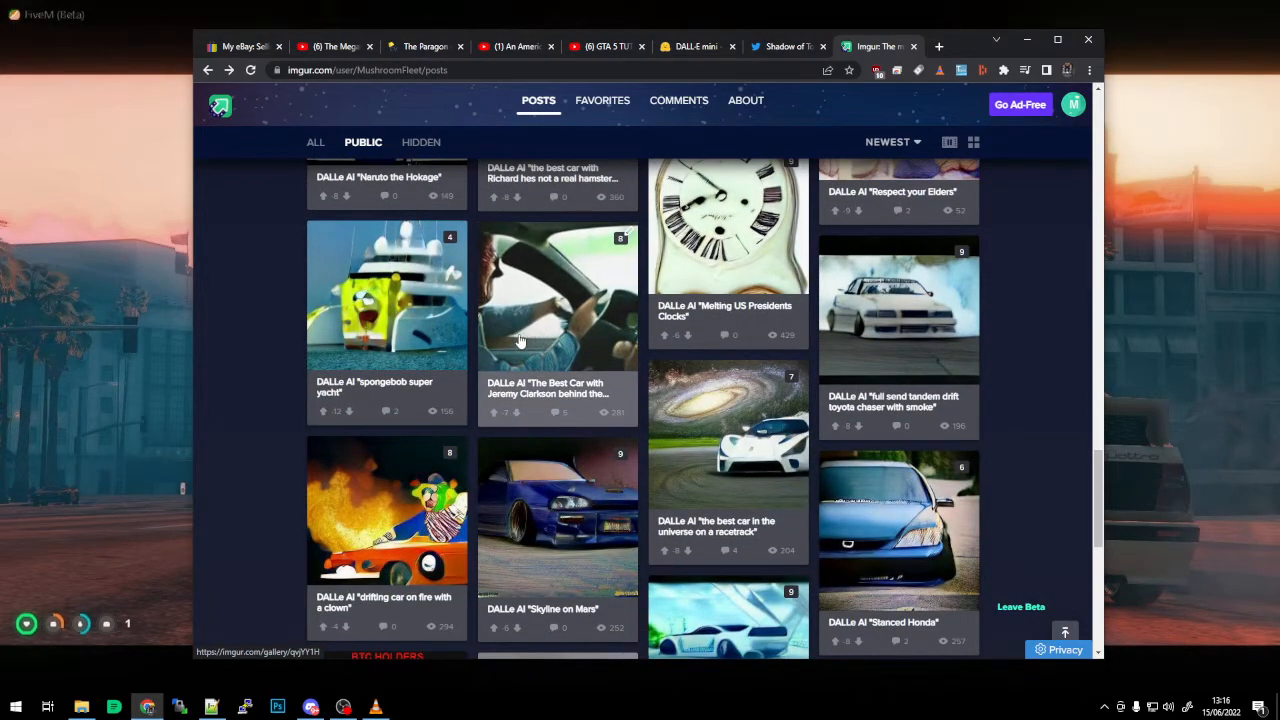
pyautogui.moveTo(833, 323)
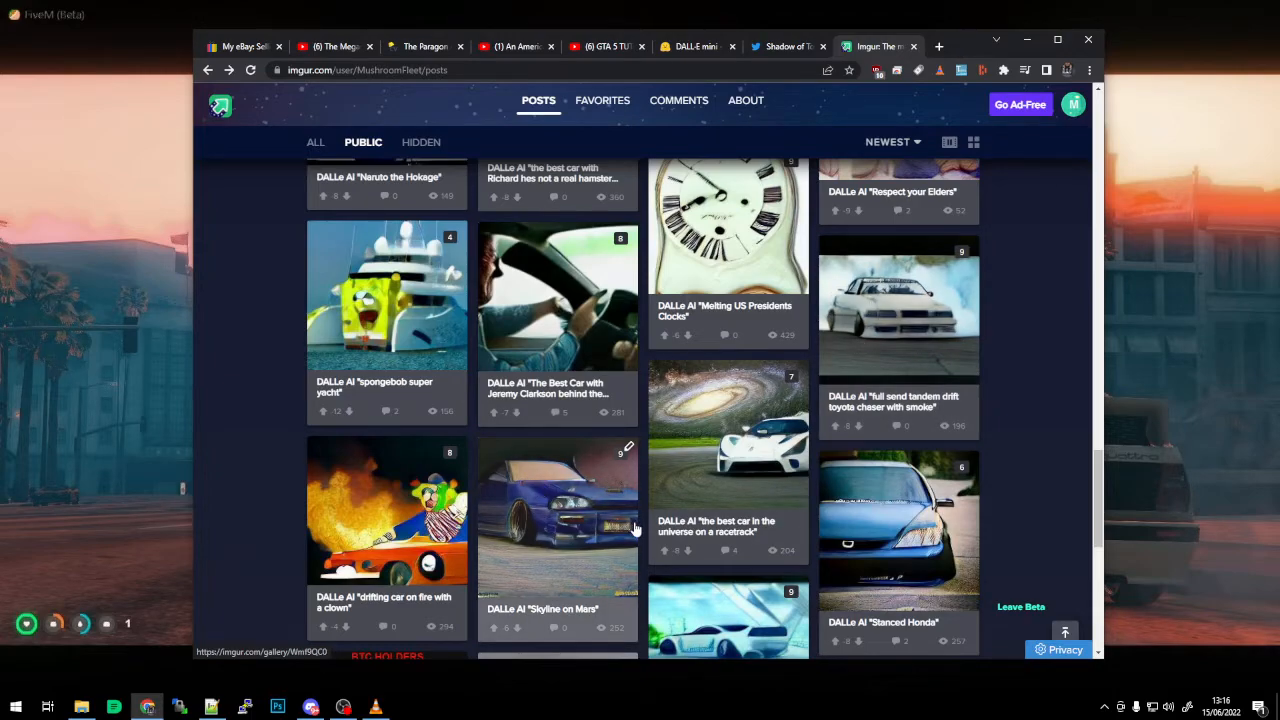
pyautogui.scroll(-3)
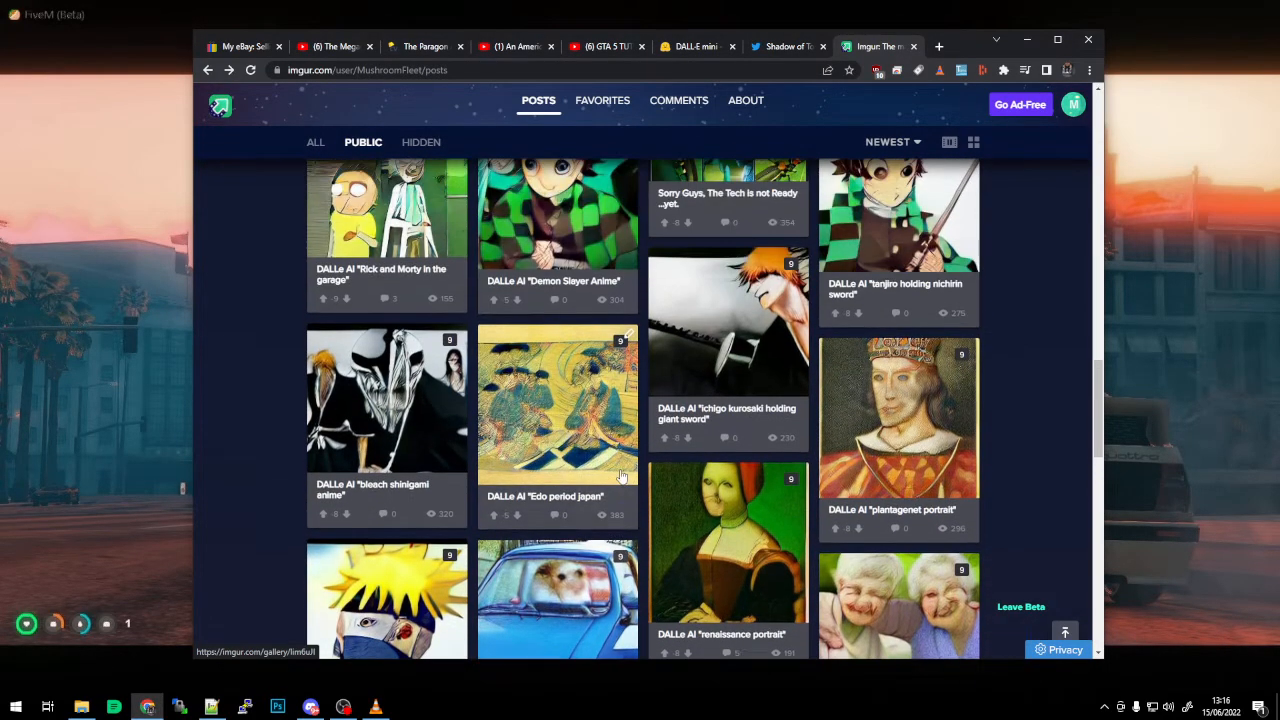
pyautogui.moveTo(738, 343)
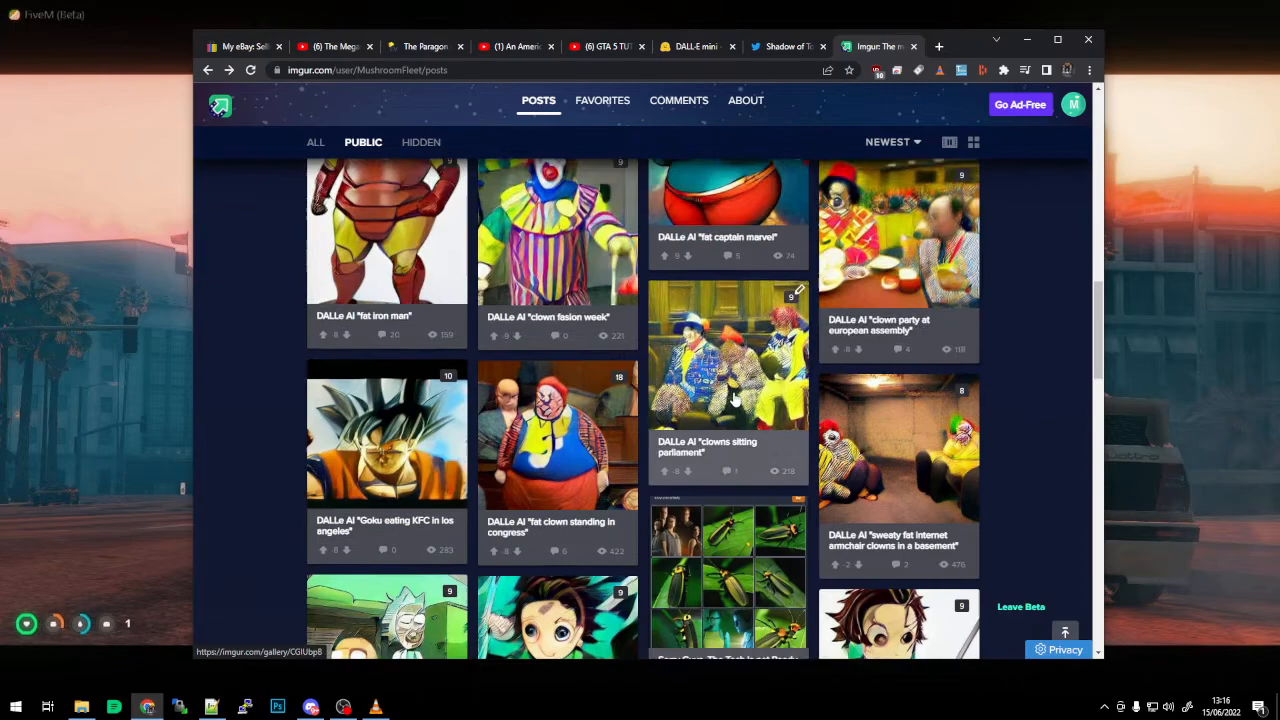
# Step: Scroll back and forth to the Deep Dream Generator thumbnail and open that post
pyautogui.scroll(3)
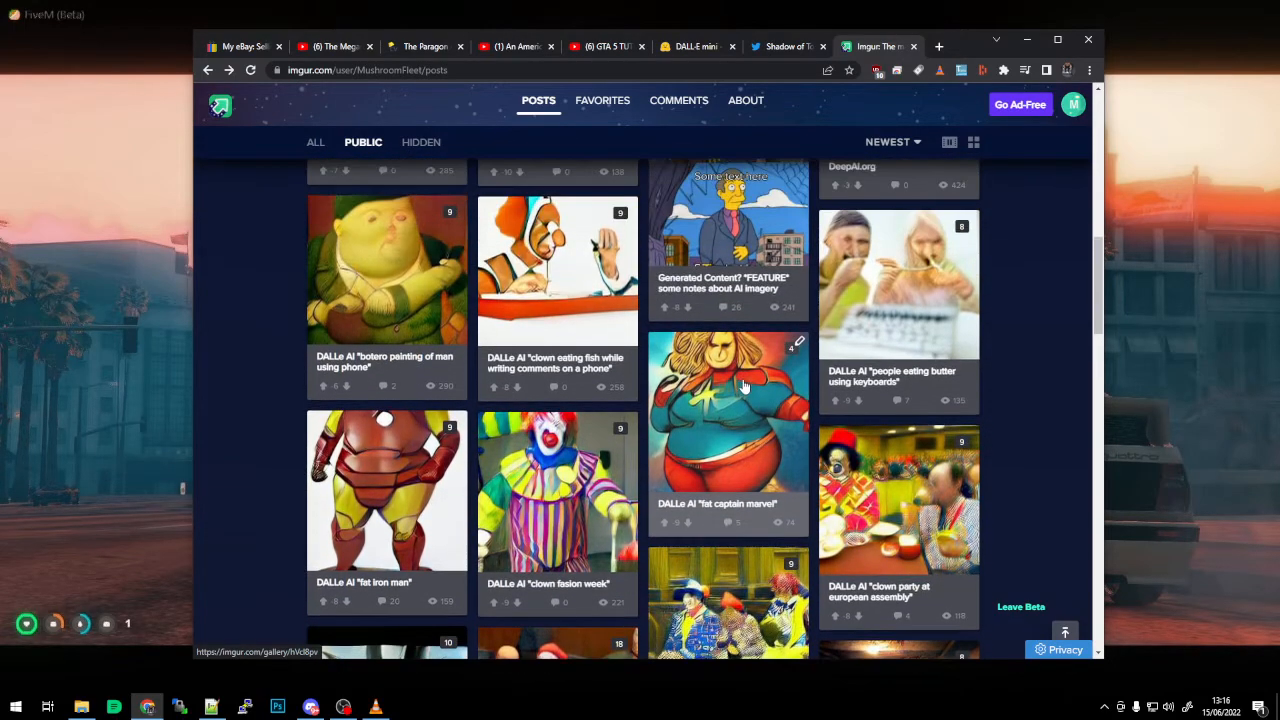
pyautogui.scroll(3)
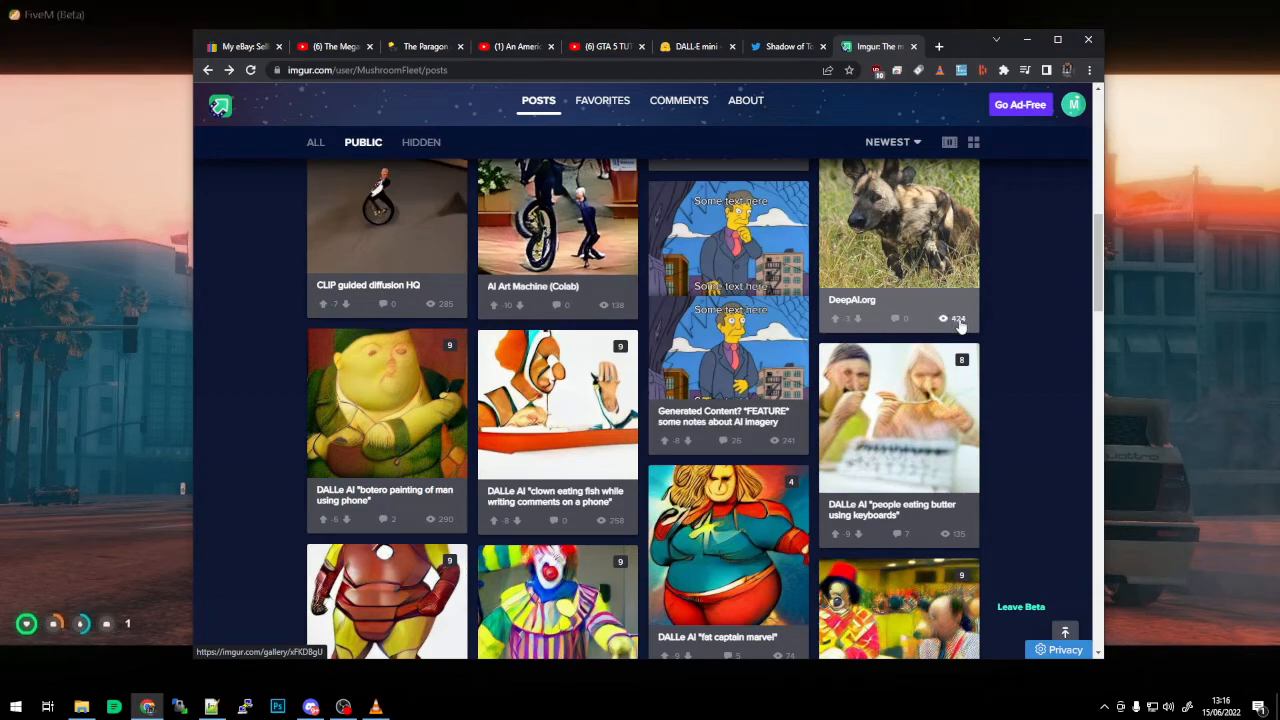
pyautogui.scroll(-3)
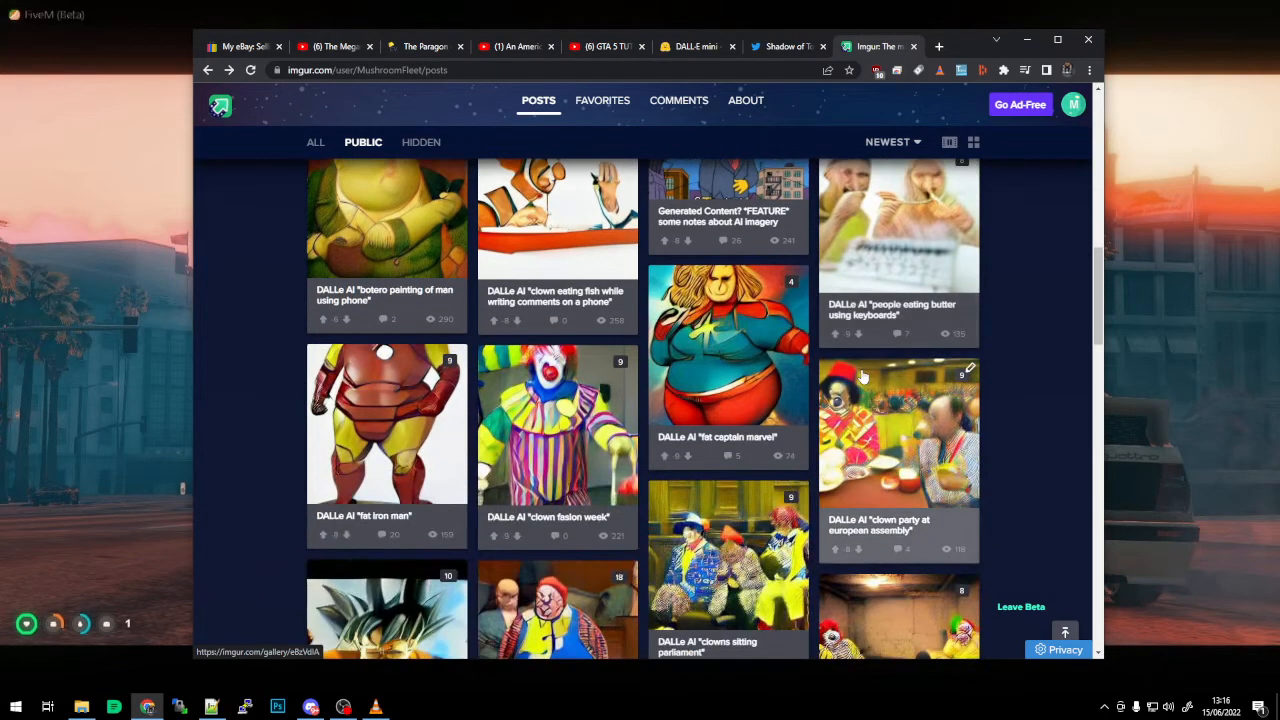
pyautogui.scroll(-3)
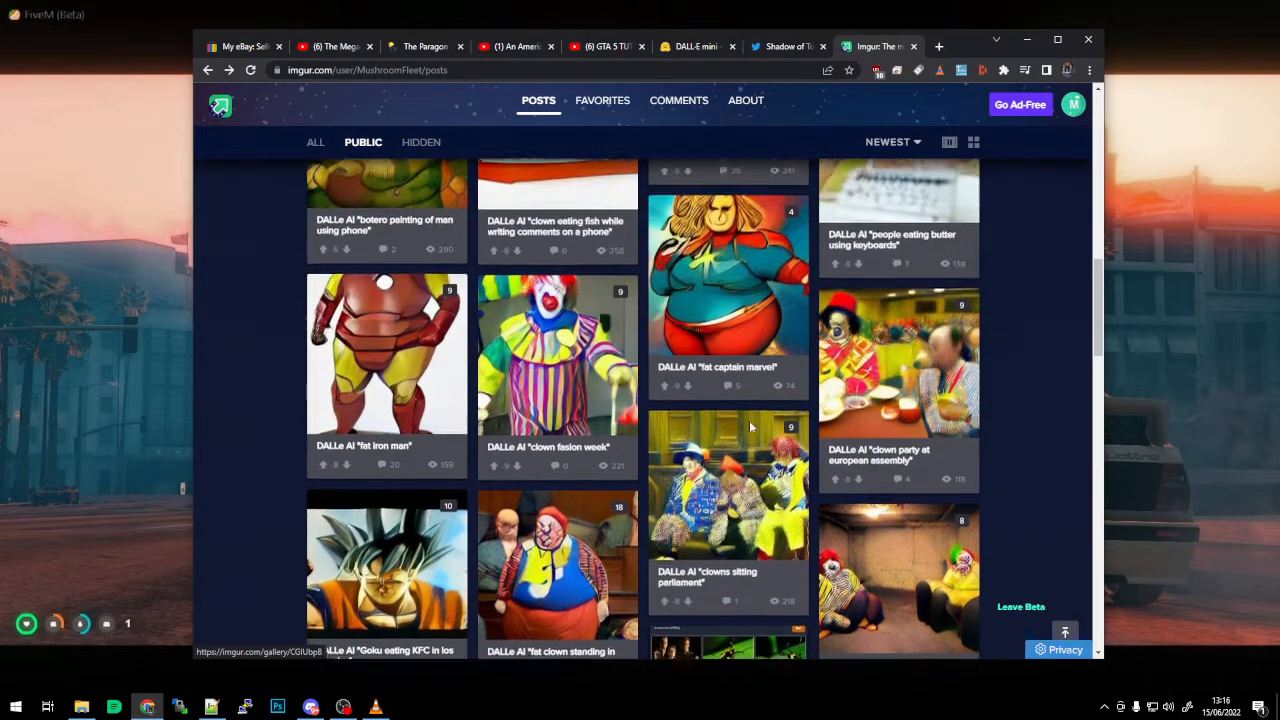
pyautogui.scroll(-3)
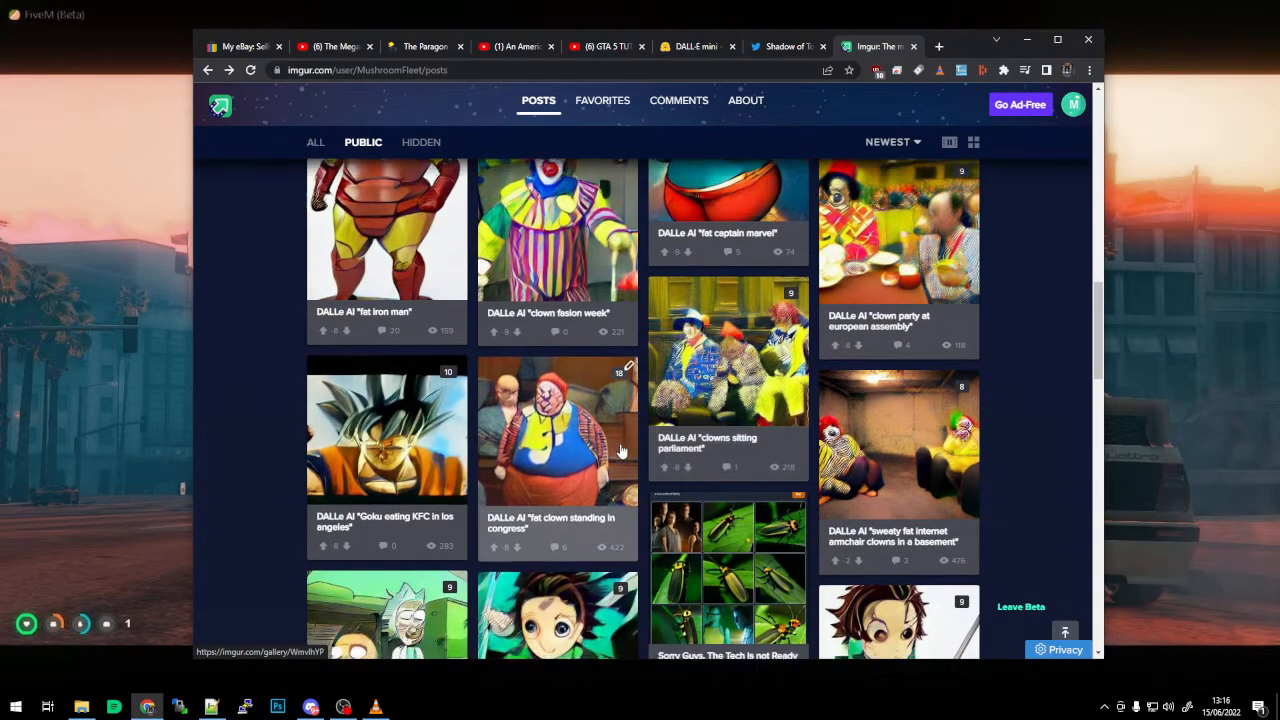
pyautogui.scroll(-3)
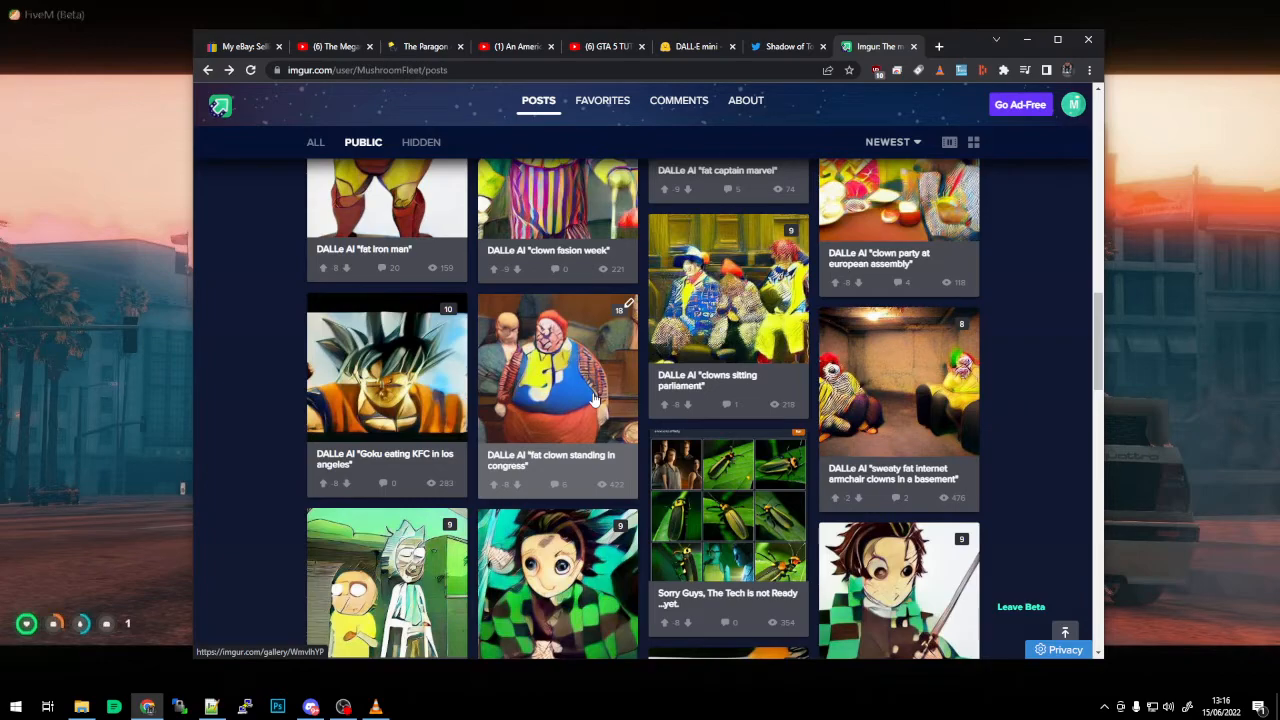
pyautogui.scroll(-3)
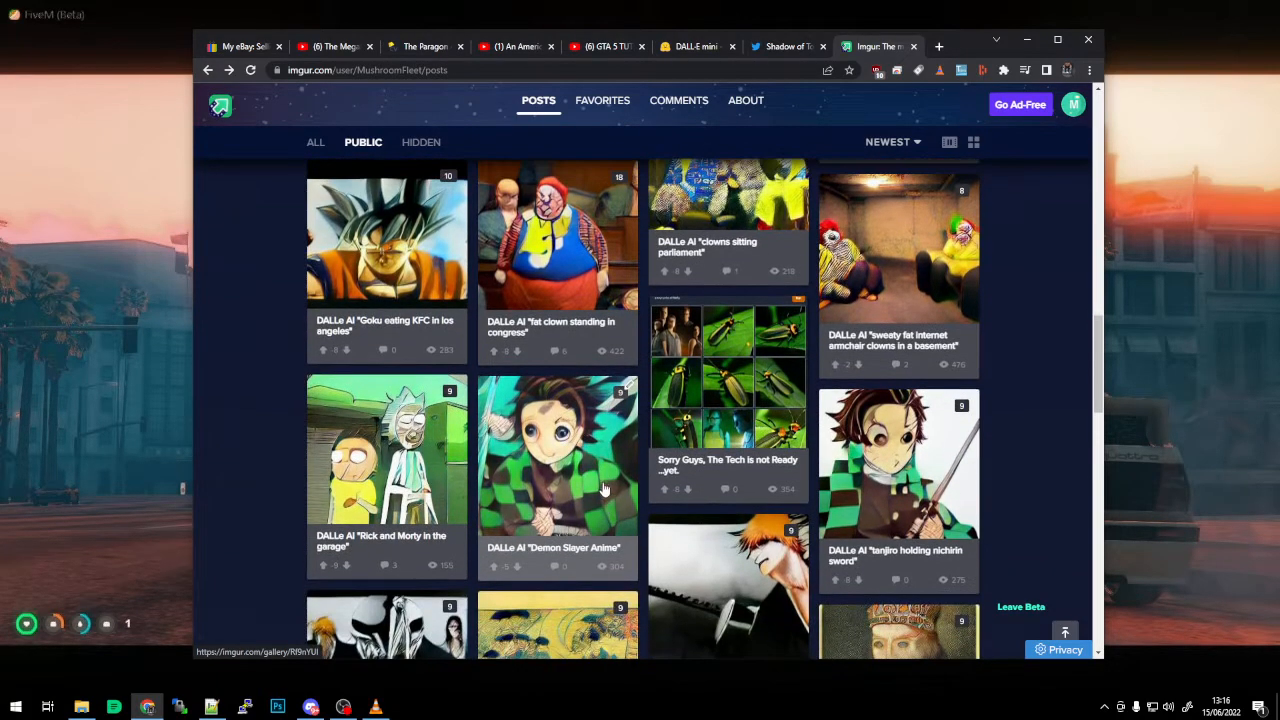
pyautogui.scroll(3)
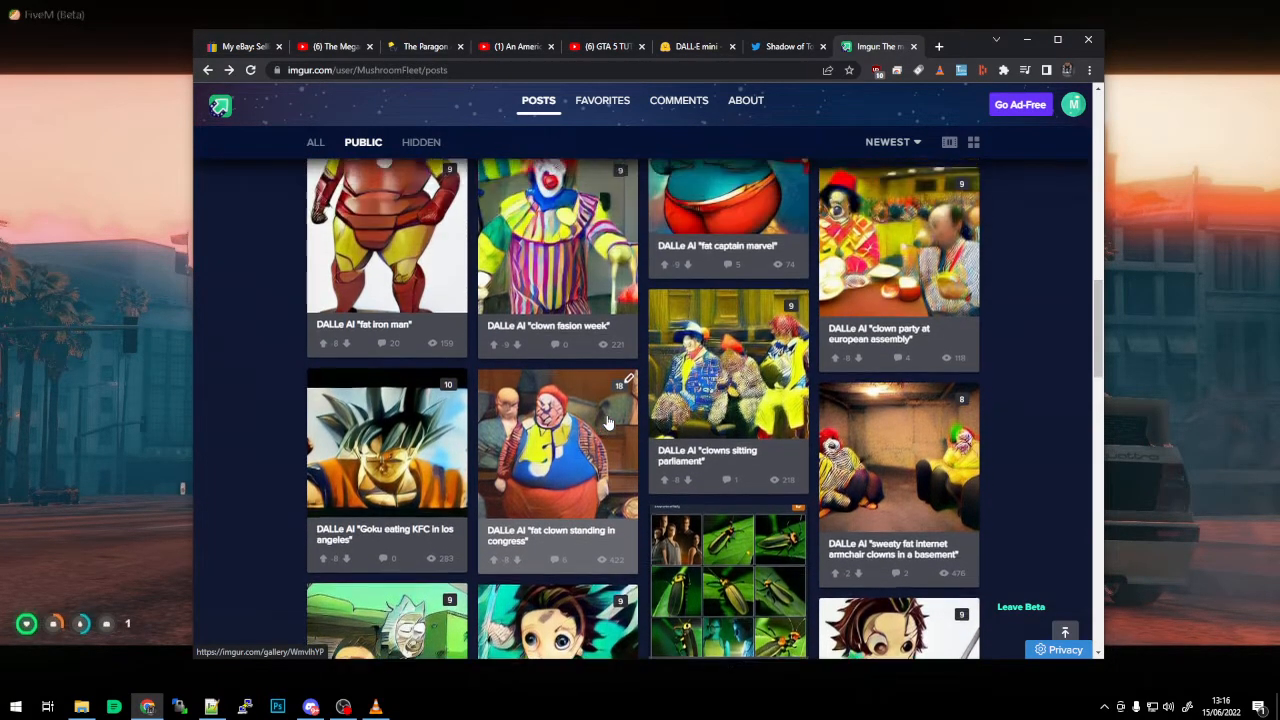
pyautogui.scroll(-3)
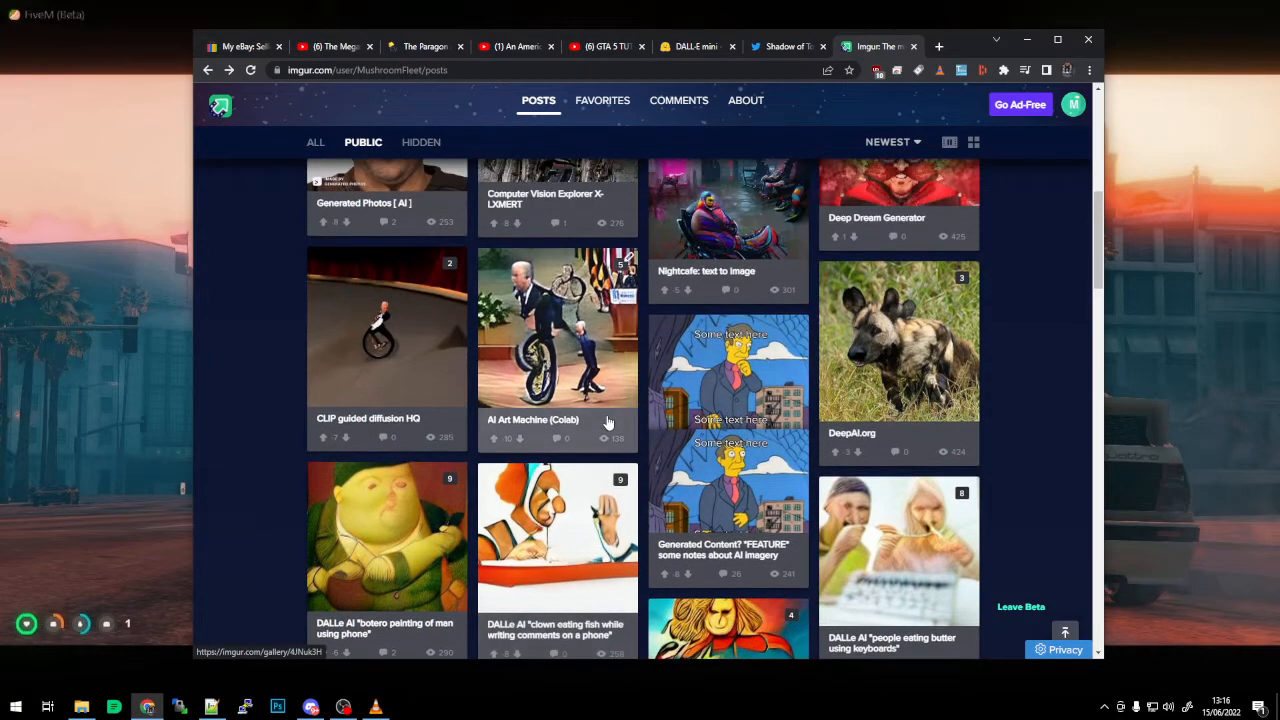
pyautogui.scroll(3)
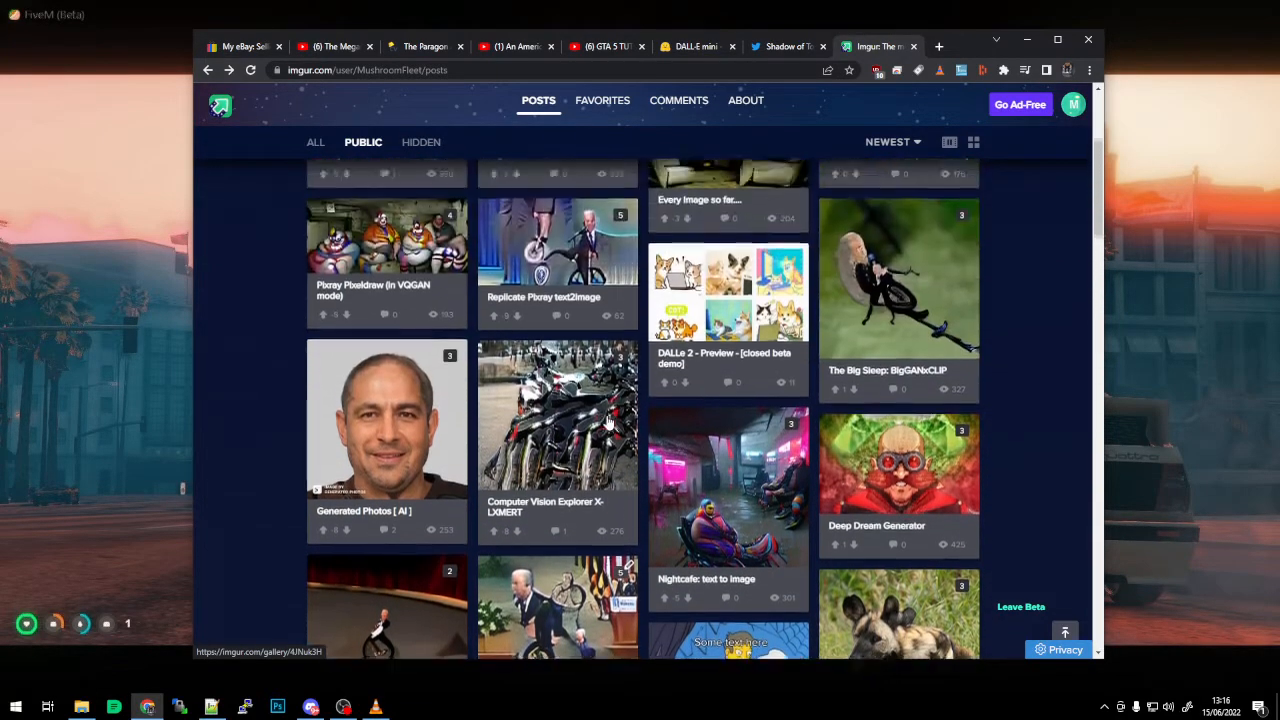
pyautogui.scroll(-3)
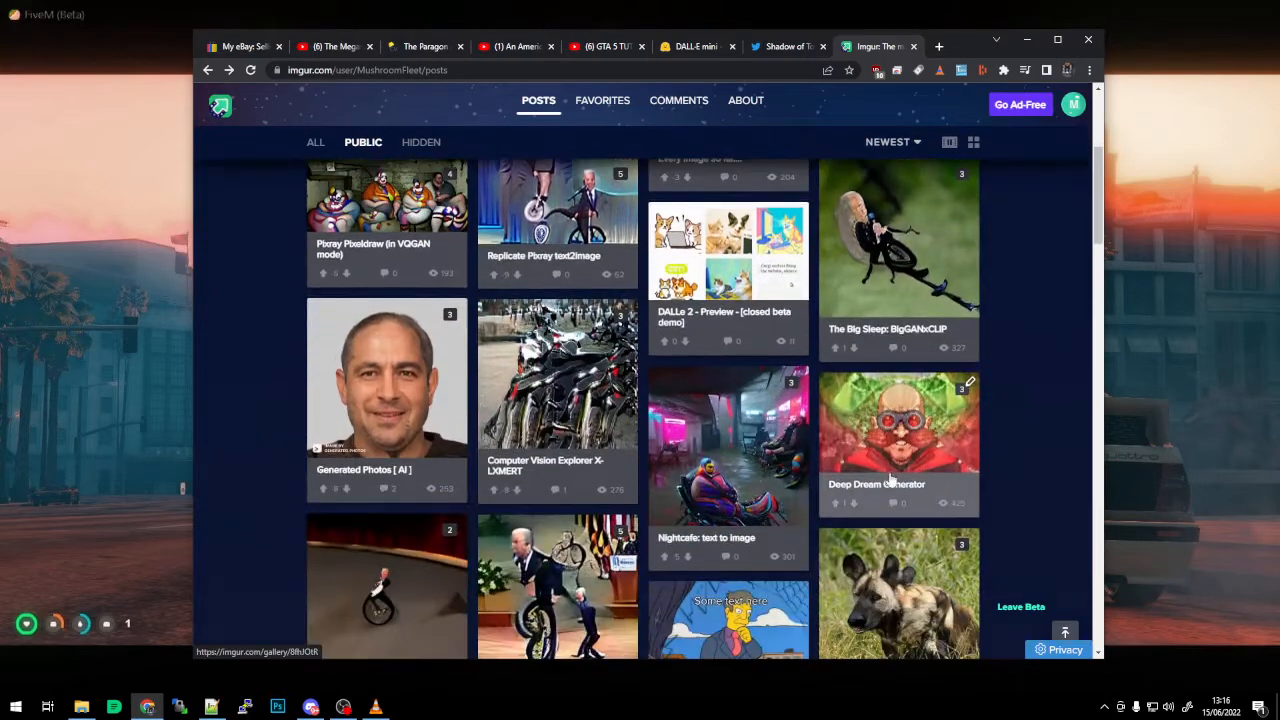
pyautogui.click(899, 425)
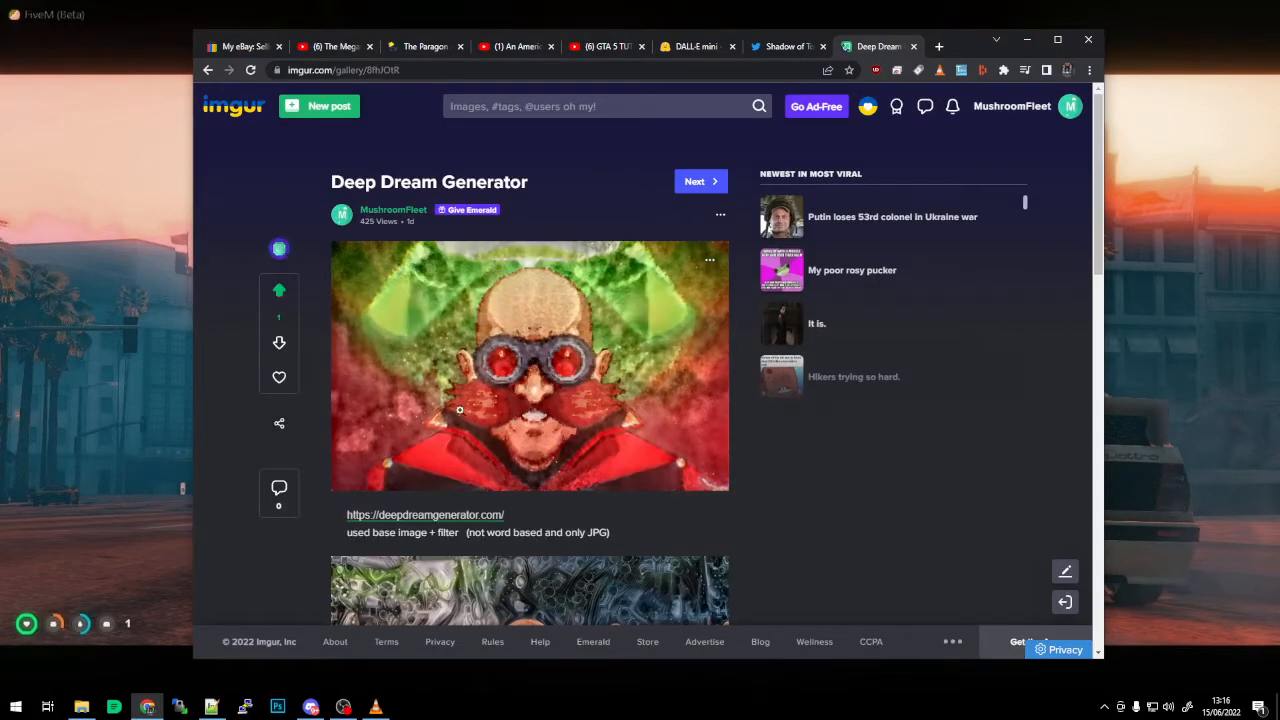
# Step: Scroll through the Deep Dream Generator post's images
pyautogui.scroll(-3)
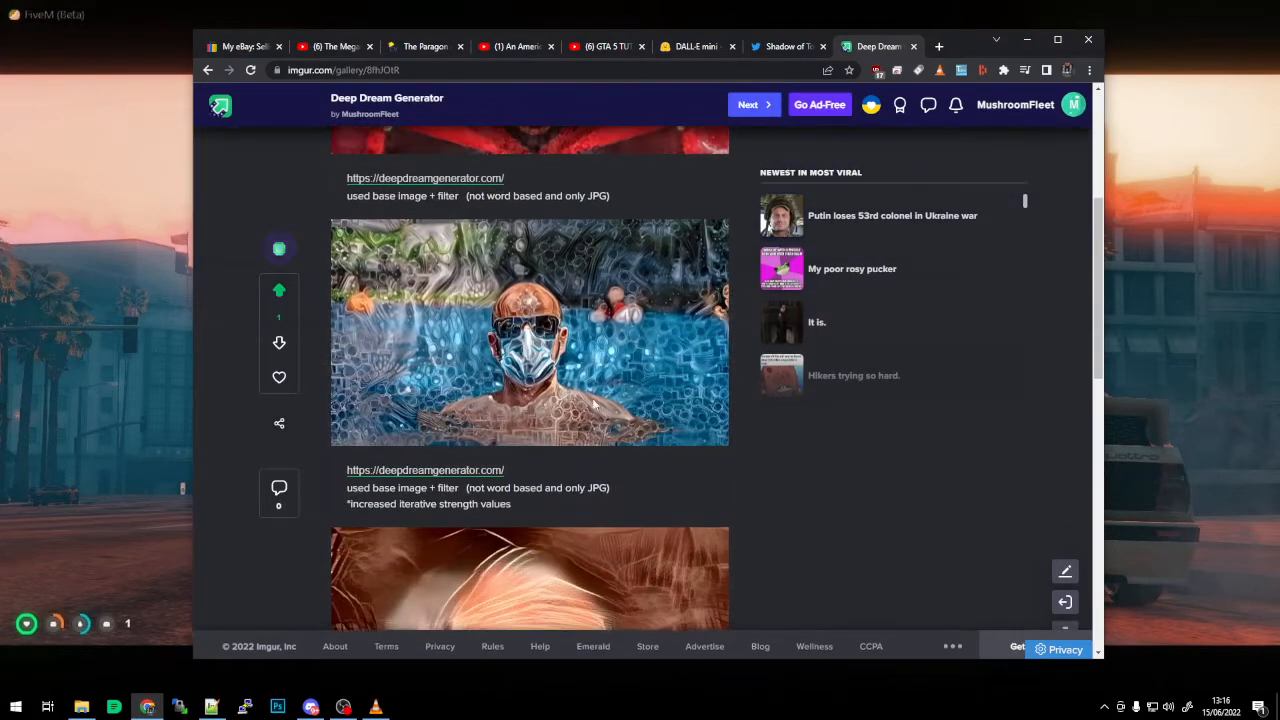
pyautogui.scroll(-3)
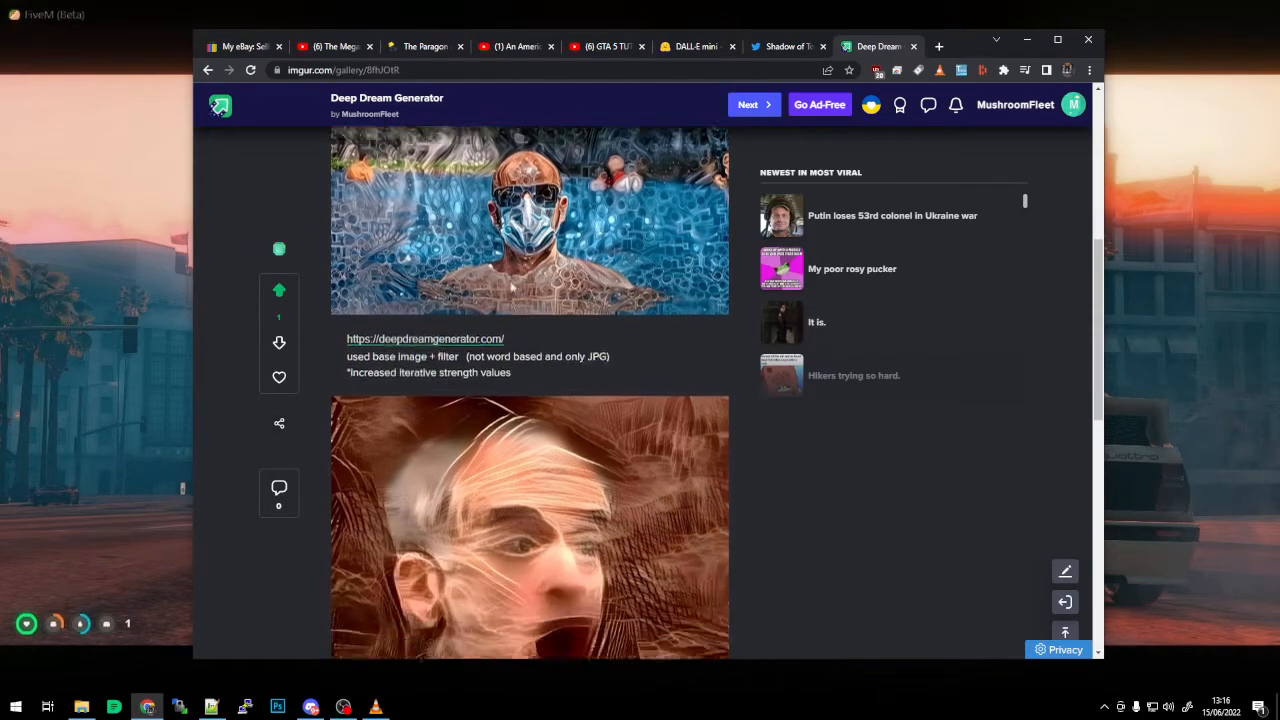
pyautogui.scroll(-3)
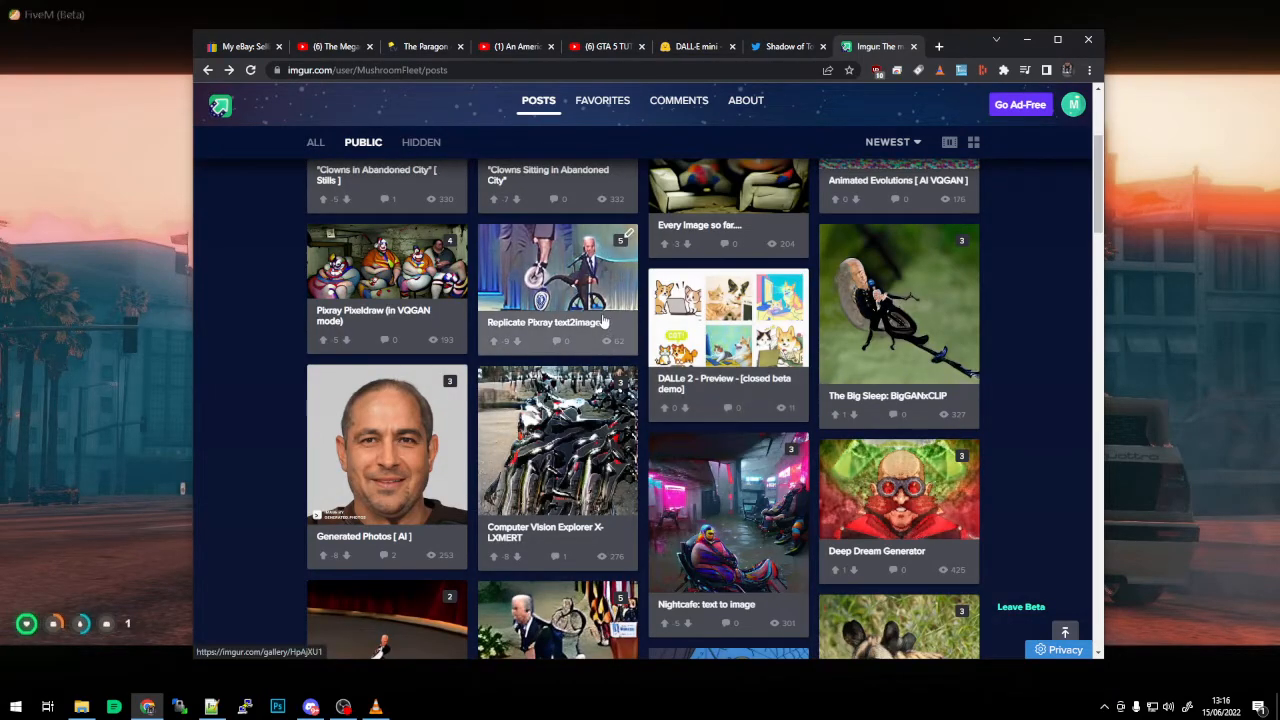
# Step: Open The Big Sleep: BigGANxCLIP post and scroll through it
pyautogui.click(899, 310)
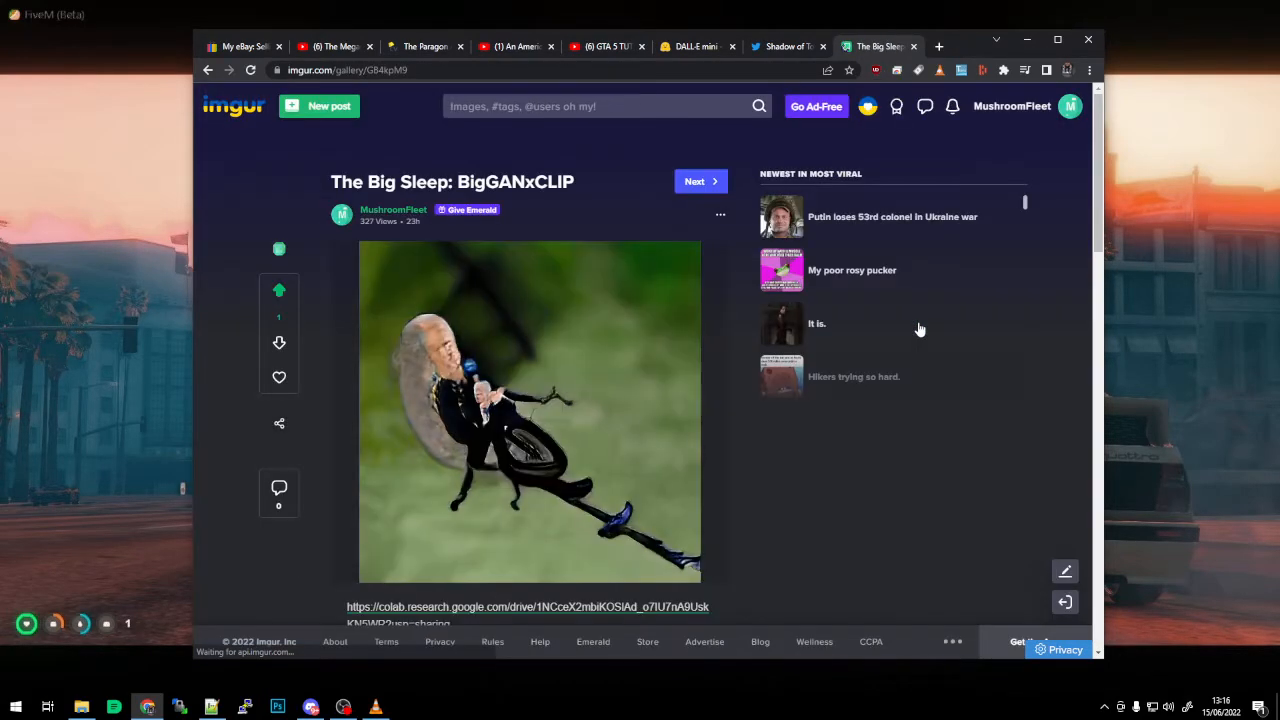
pyautogui.scroll(-3)
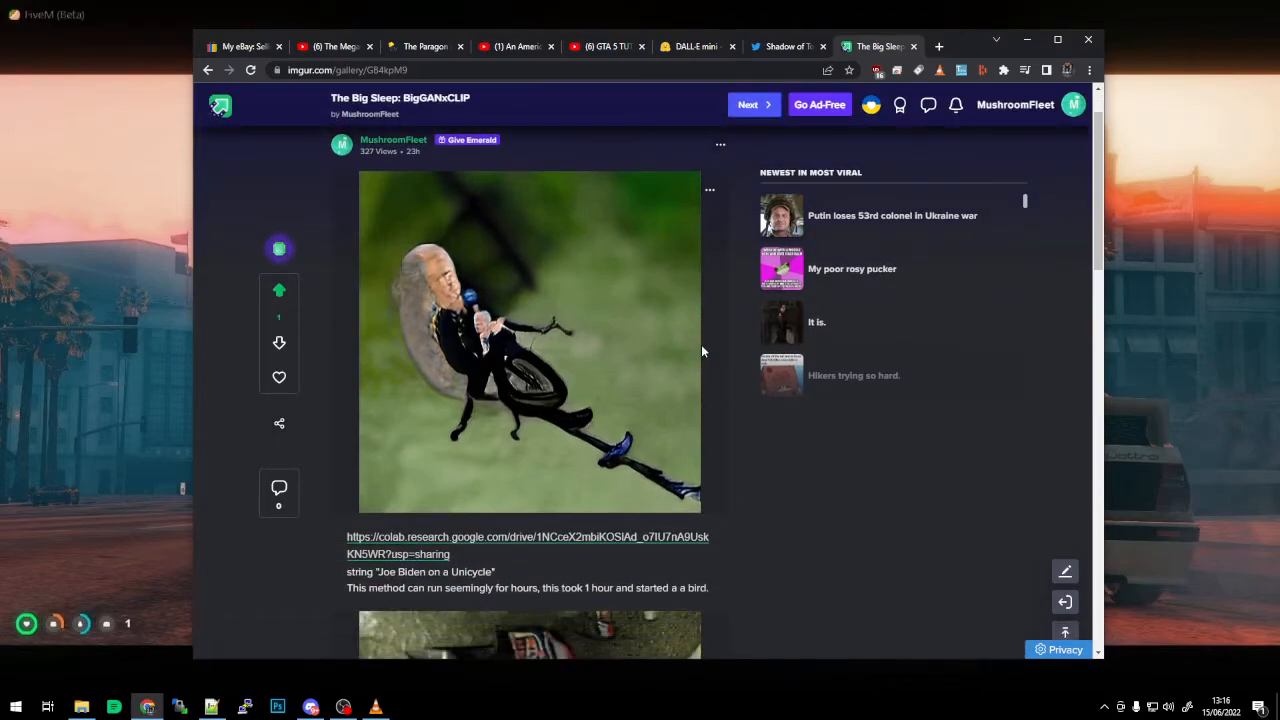
pyautogui.scroll(-3)
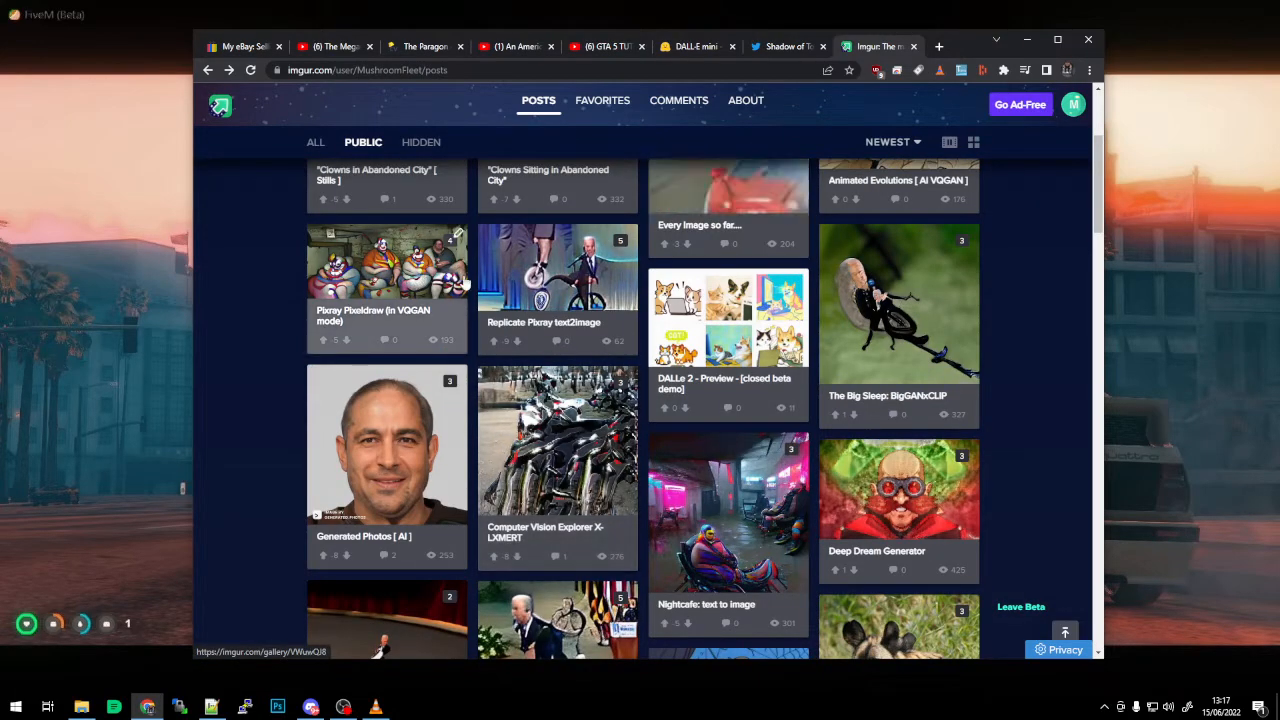
# Step: Scroll through the Animated Evolutions [ AI VQGAN ] images and captions, then back up
pyautogui.scroll(3)
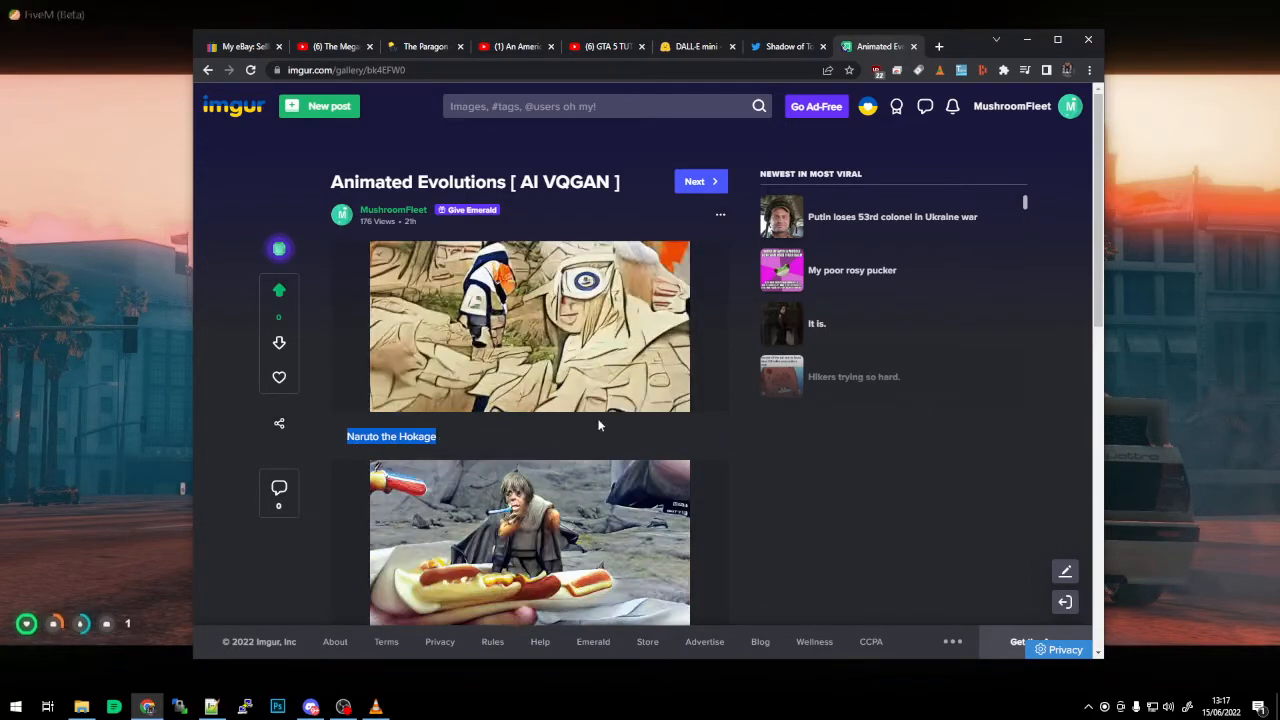
pyautogui.scroll(-3)
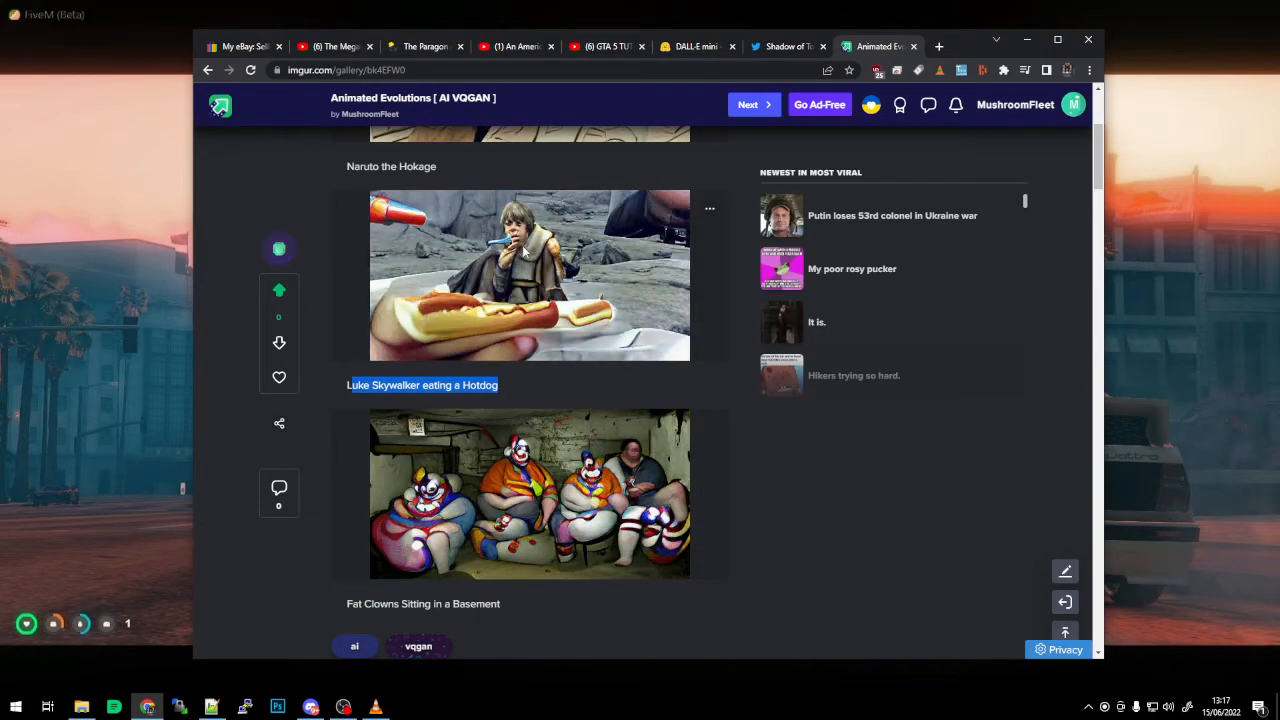
pyautogui.scroll(-3)
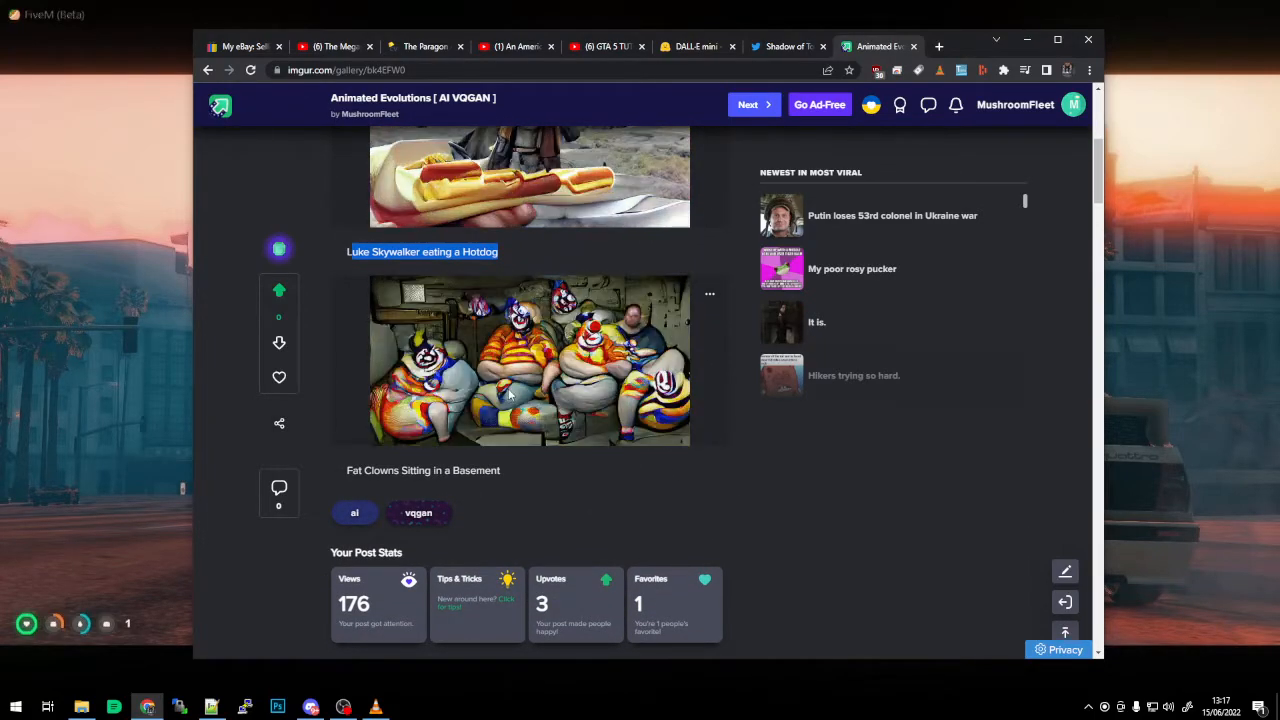
pyautogui.scroll(3)
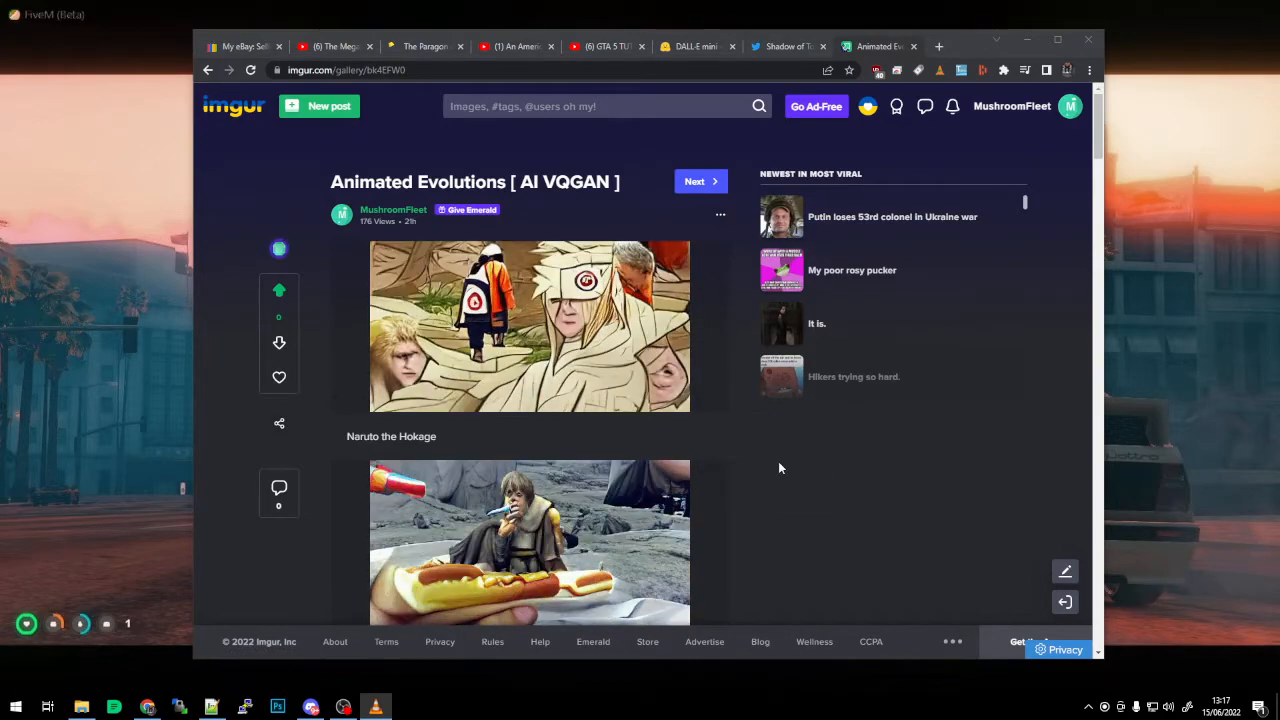
# Step: Play the Naruto the Hokage animation and scroll a little further down
pyautogui.click(528, 327)
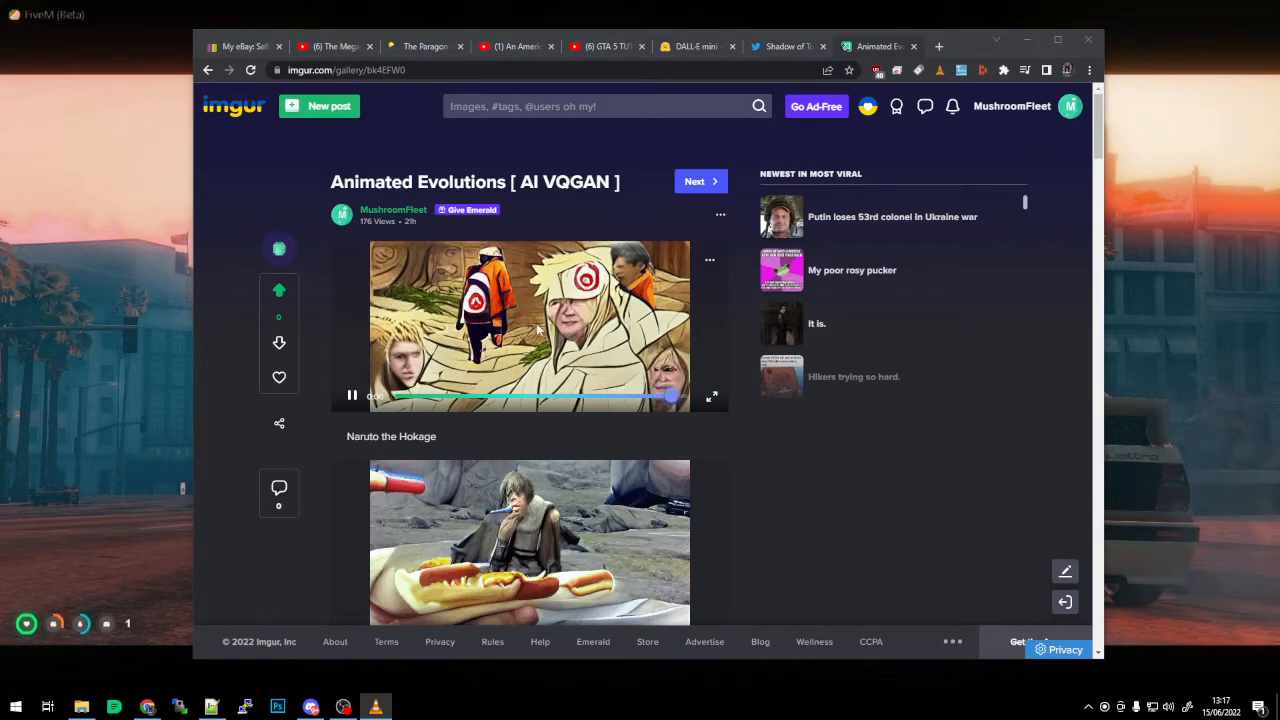
pyautogui.scroll(-3)
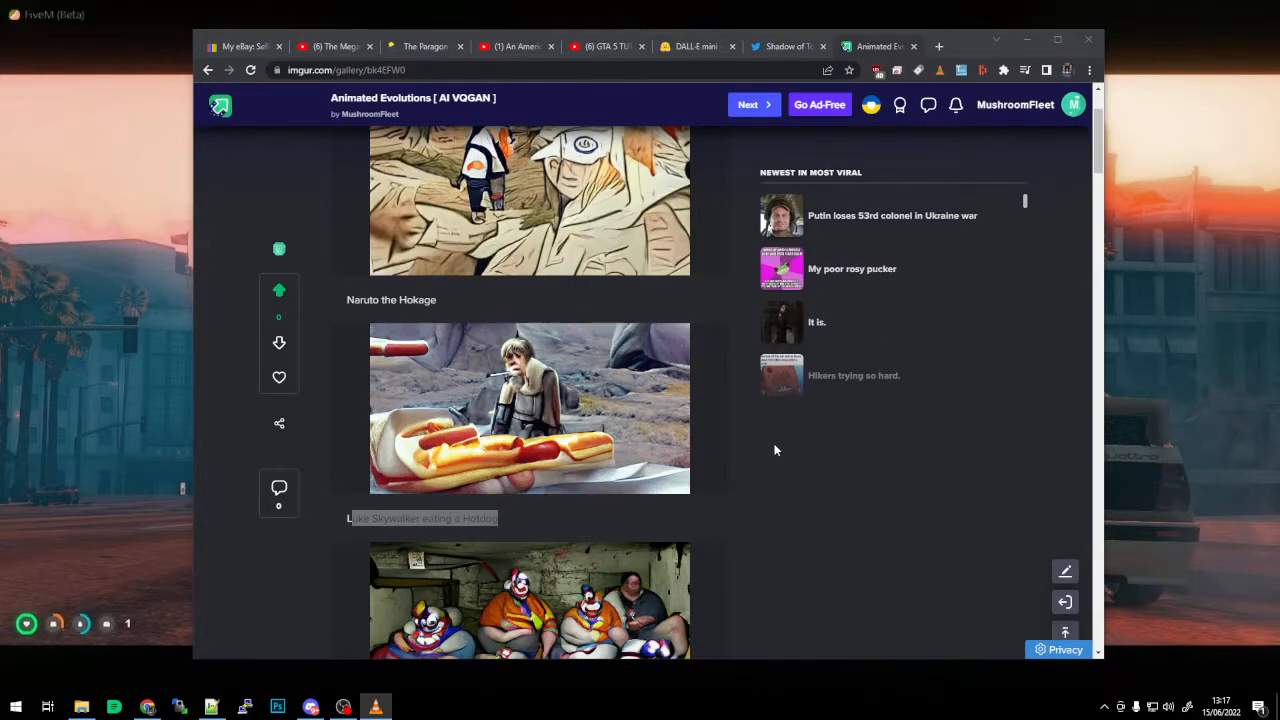
pyautogui.scroll(-3)
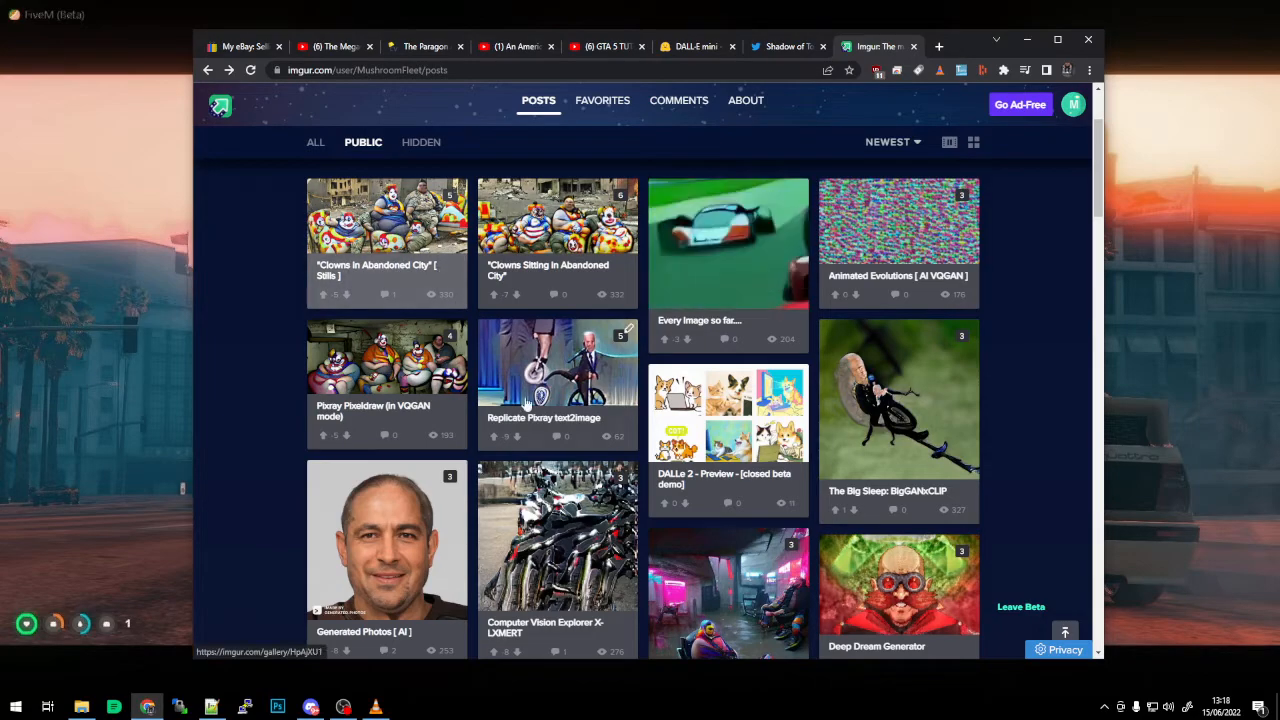
pyautogui.scroll(-3)
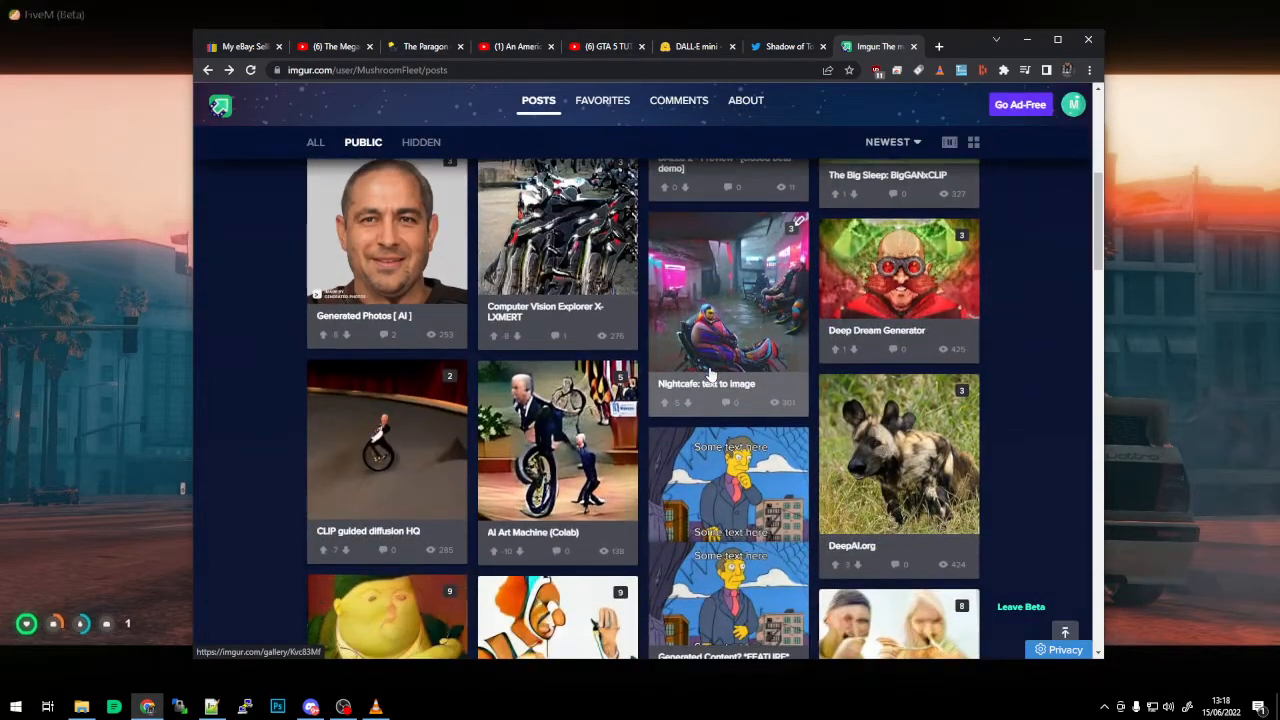
pyautogui.scroll(-3)
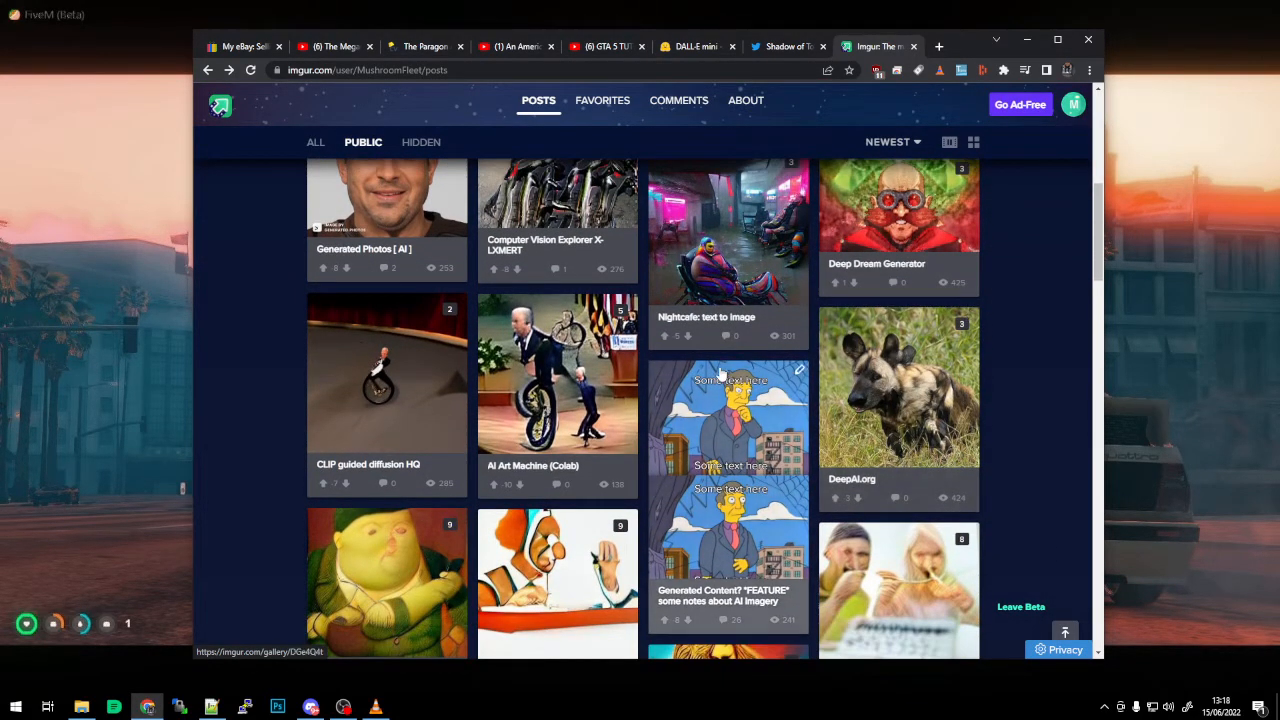
pyautogui.click(727, 440)
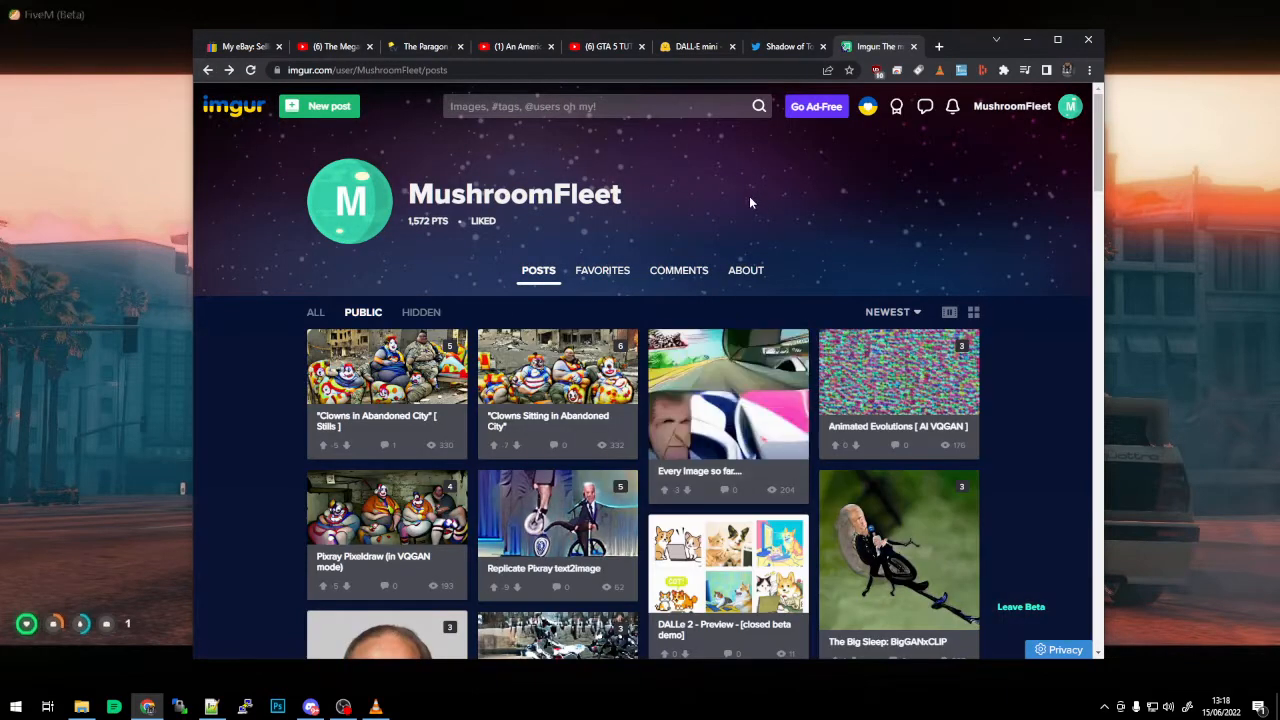
pyautogui.scroll(-3)
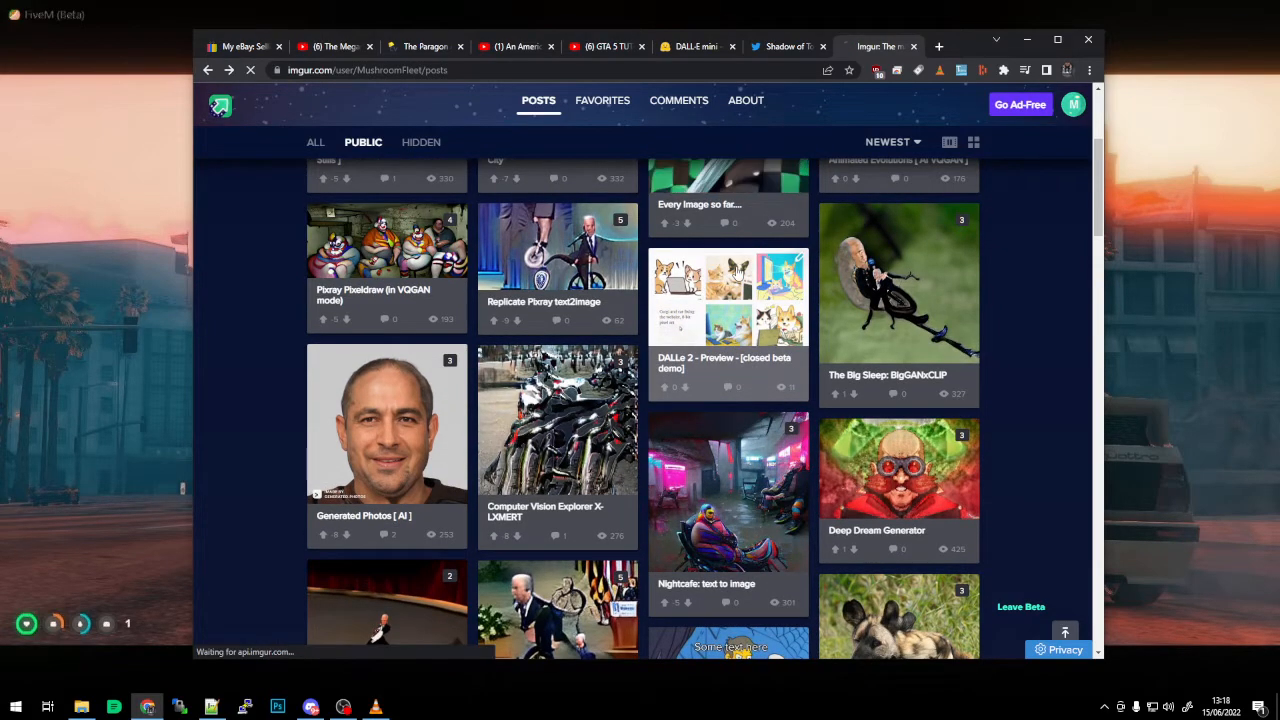
# Step: View the DALLe 2 Preview post, then return to DALL·E mini's nine Vader pizza images
pyautogui.click(728, 297)
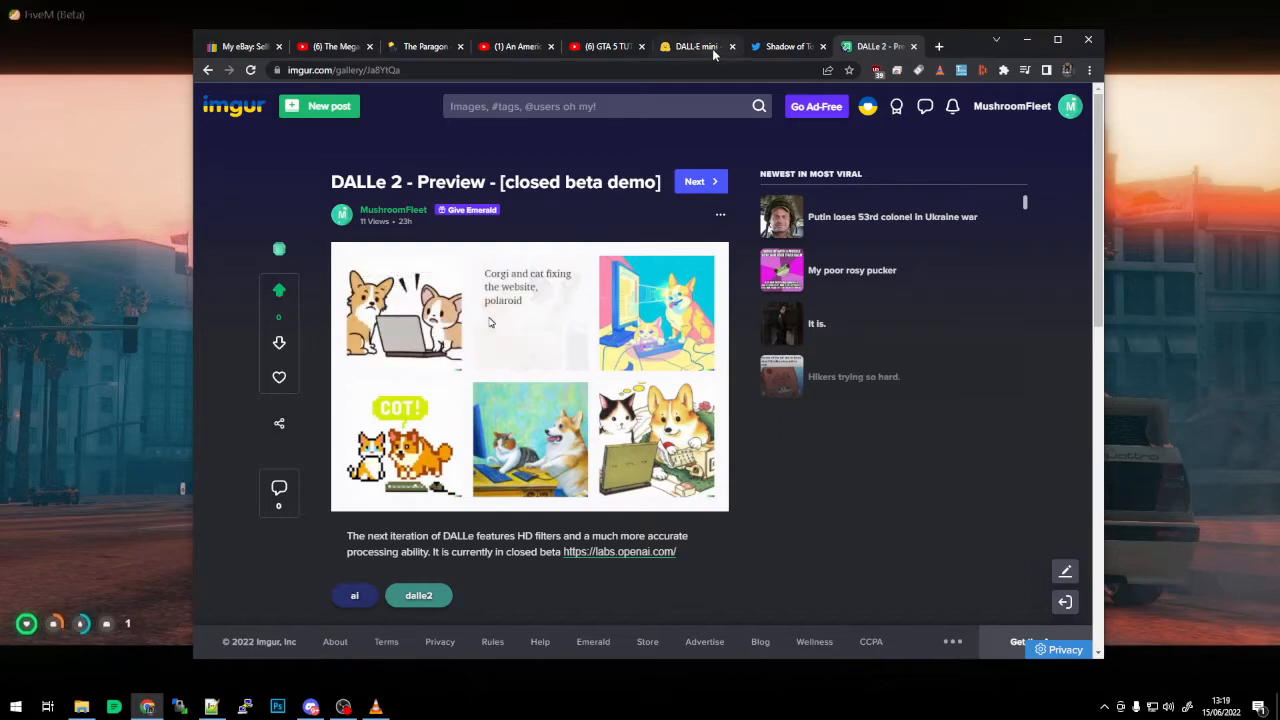
pyautogui.click(694, 46)
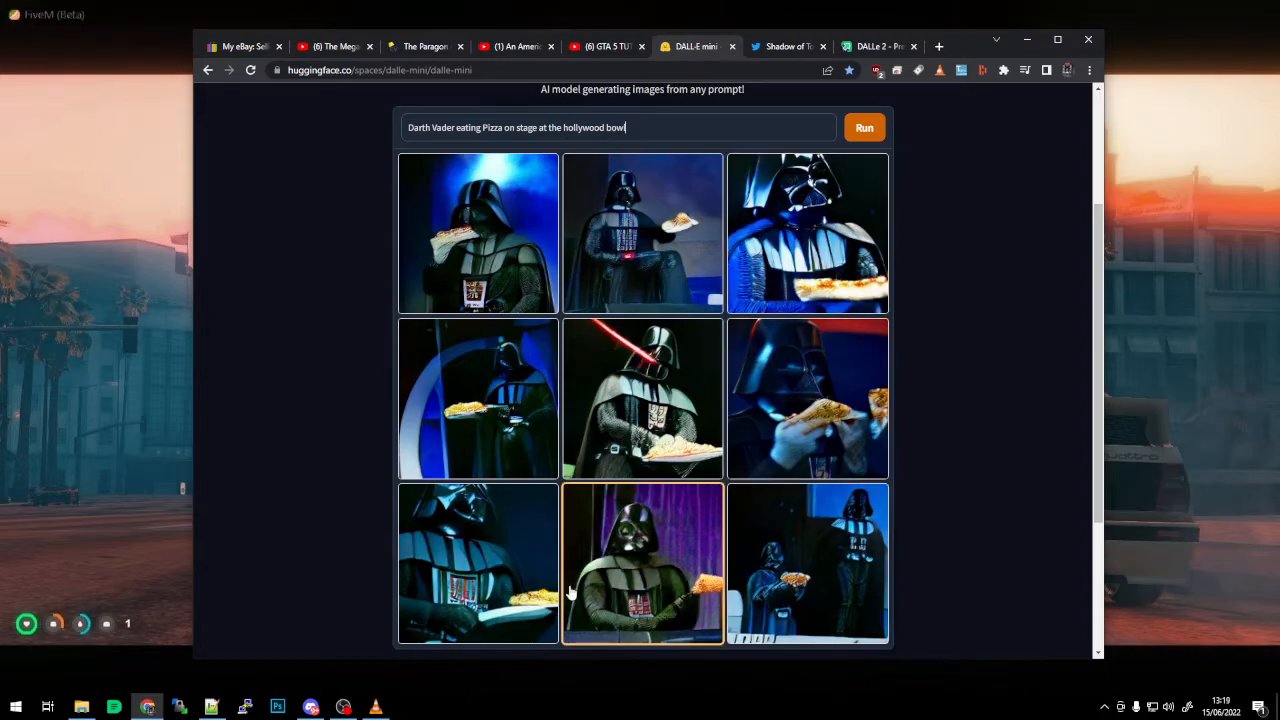
pyautogui.moveTo(710, 600)
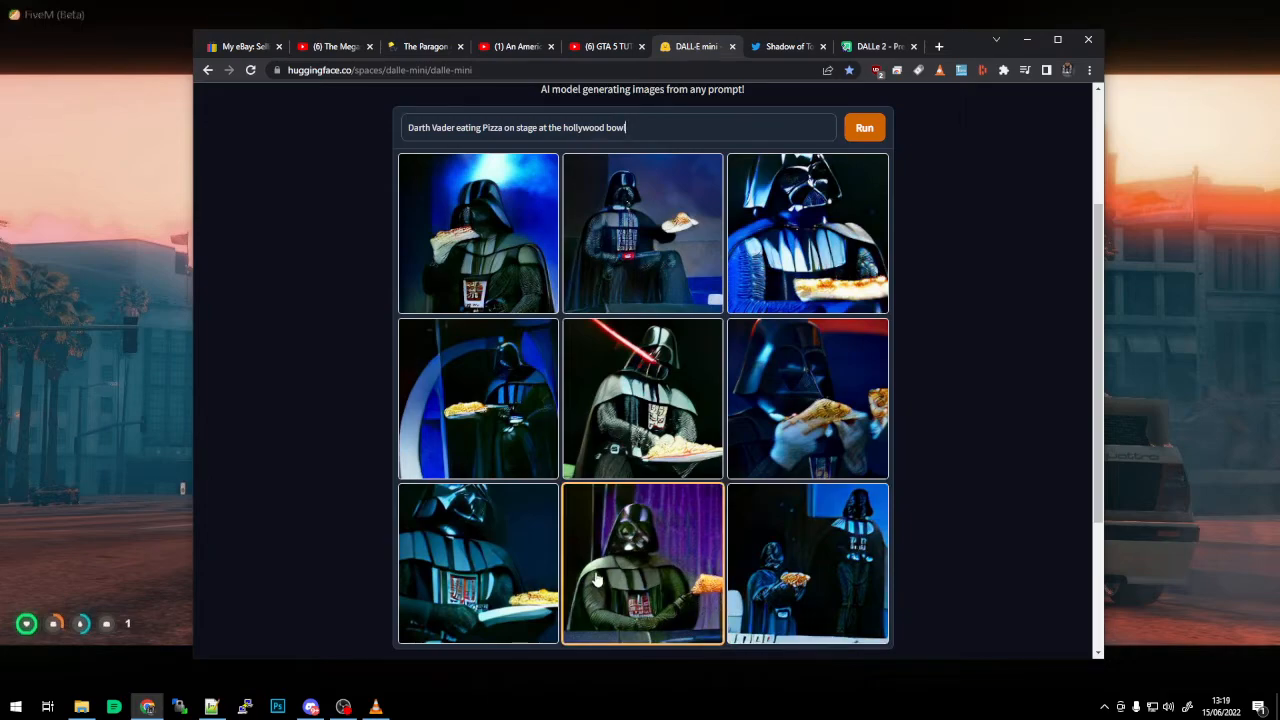
pyautogui.moveTo(801, 607)
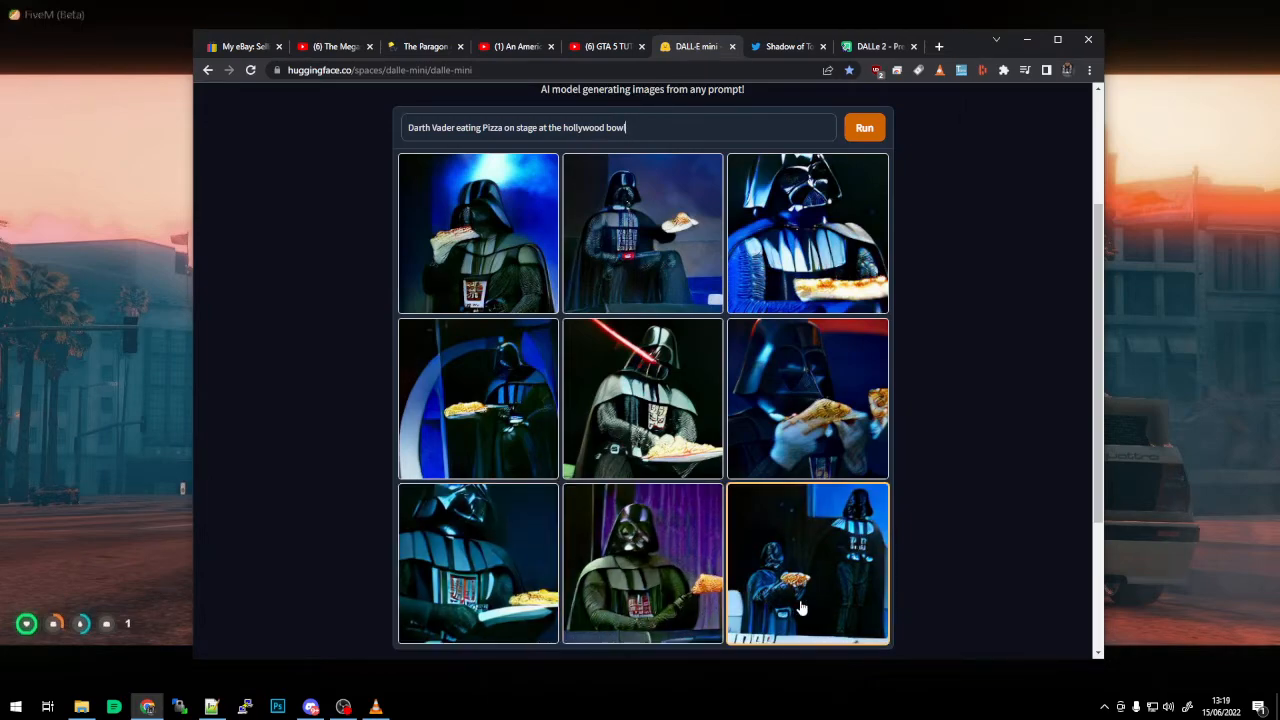
pyautogui.moveTo(810, 295)
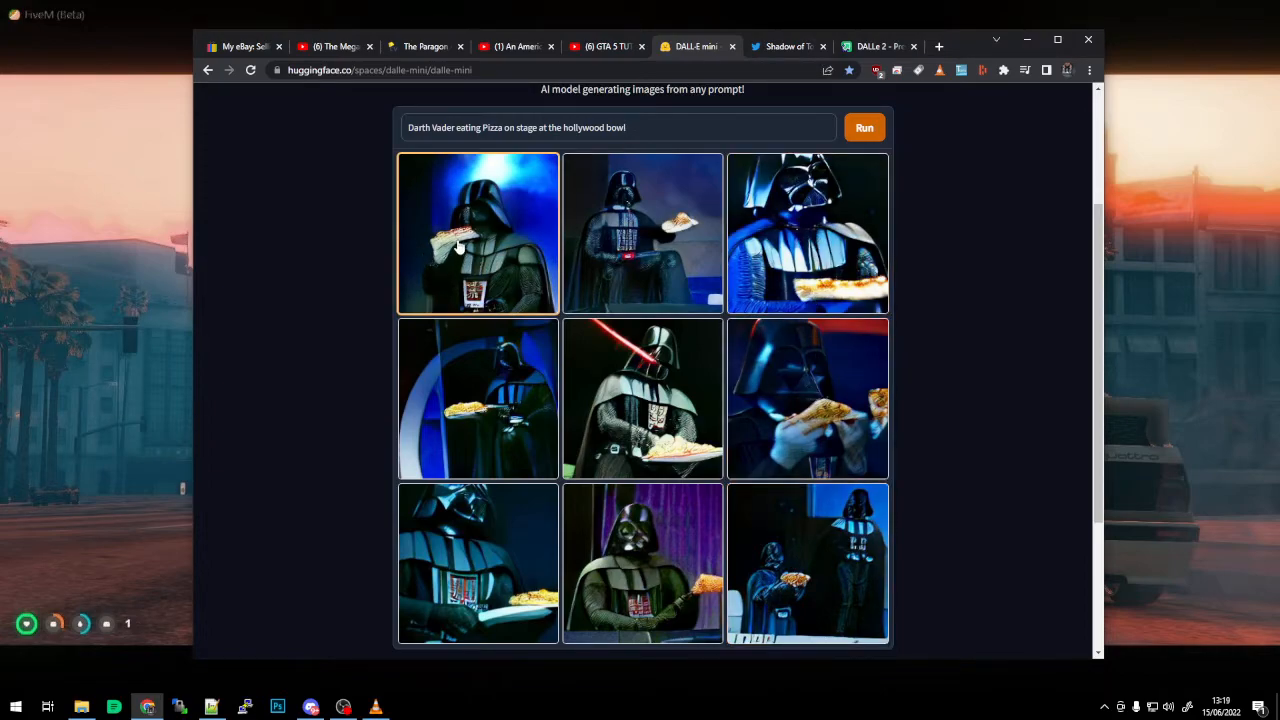
pyautogui.moveTo(659, 445)
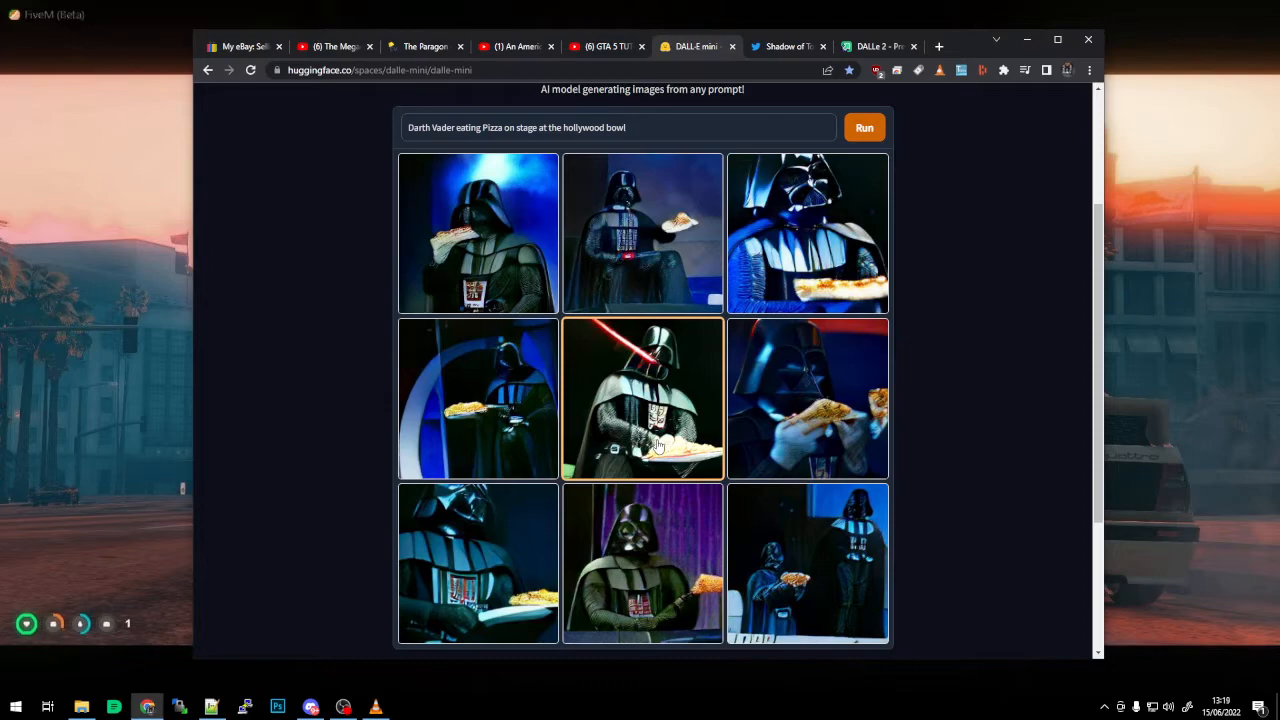
pyautogui.moveTo(505, 443)
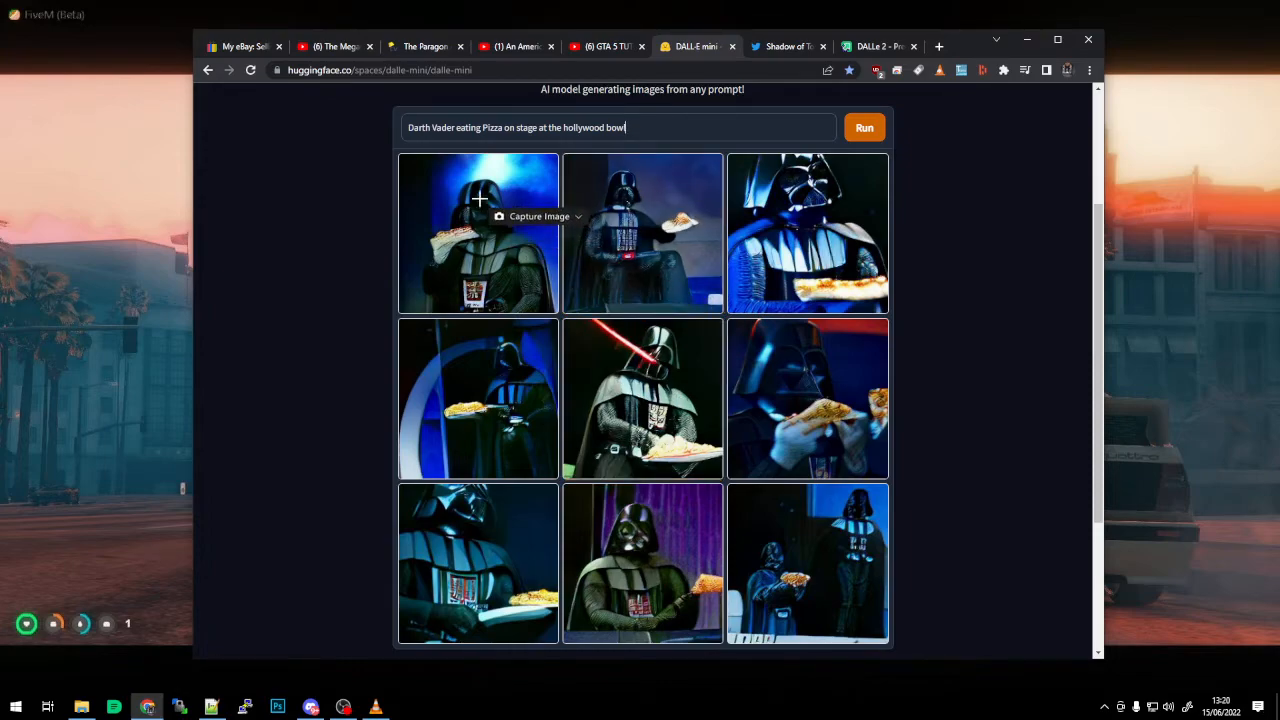
pyautogui.moveTo(829, 442)
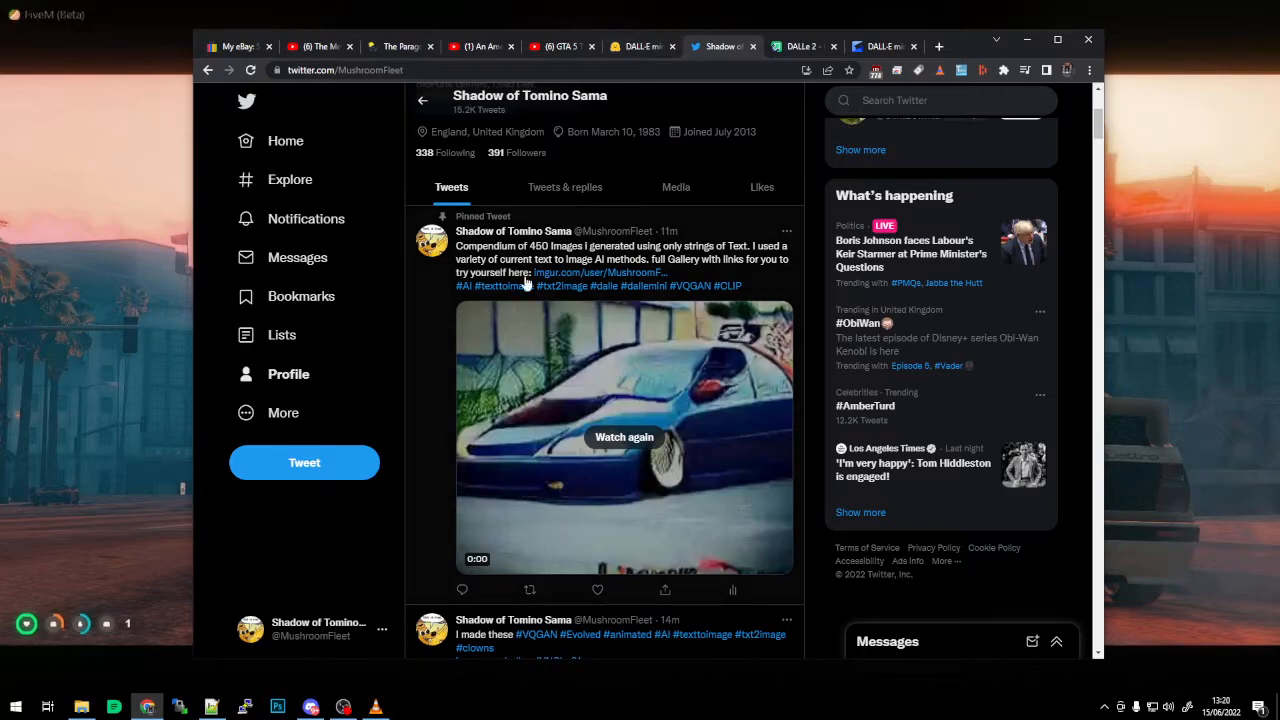
pyautogui.moveTo(715, 263)
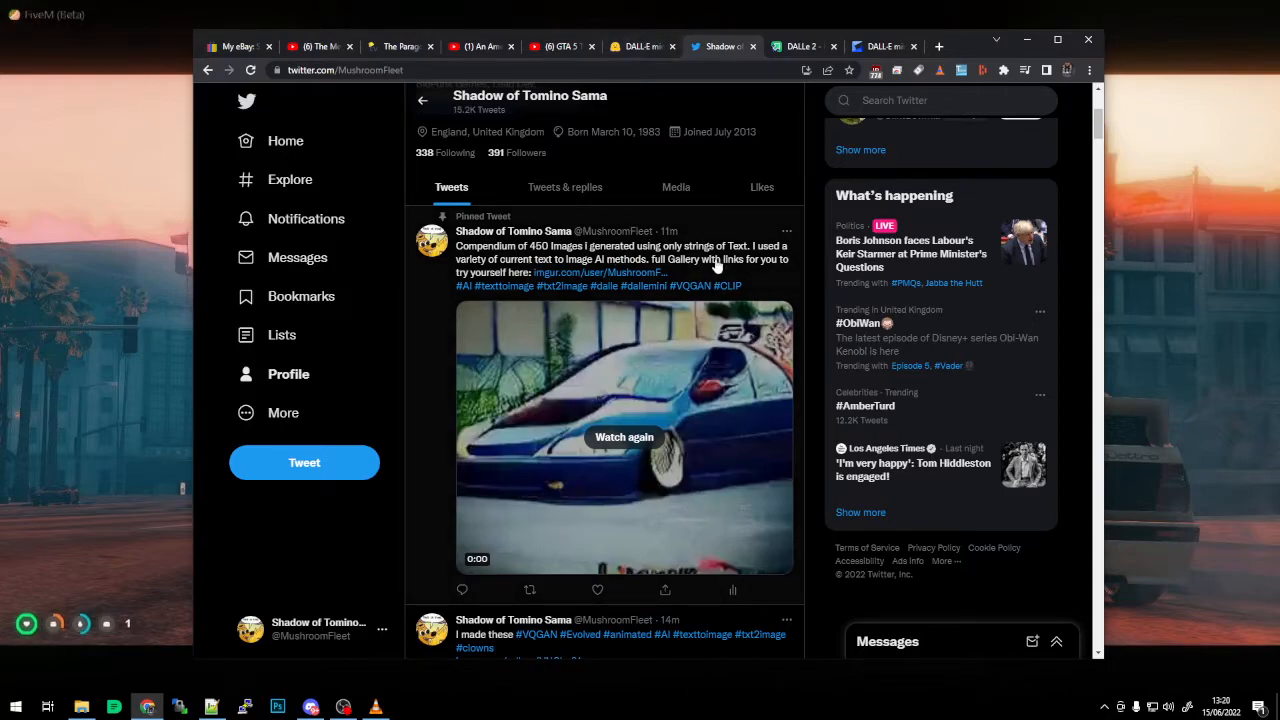